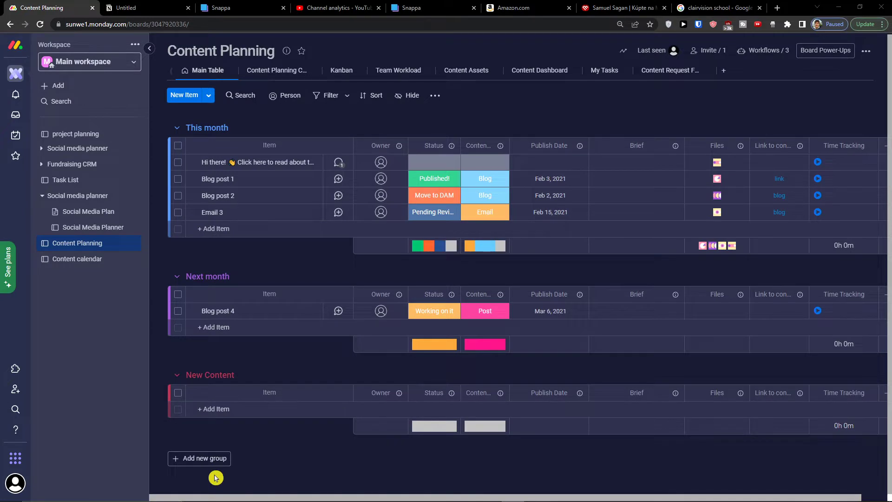
mouse_move(134, 254)
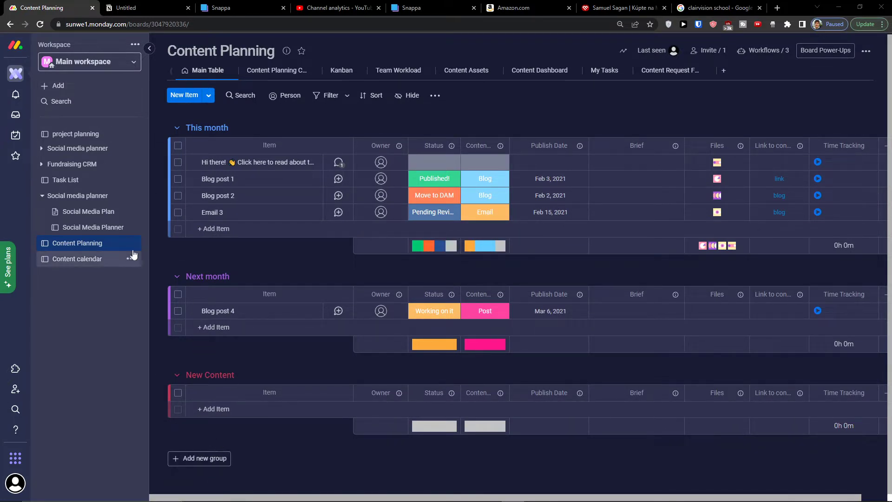
mouse_move(76, 86)
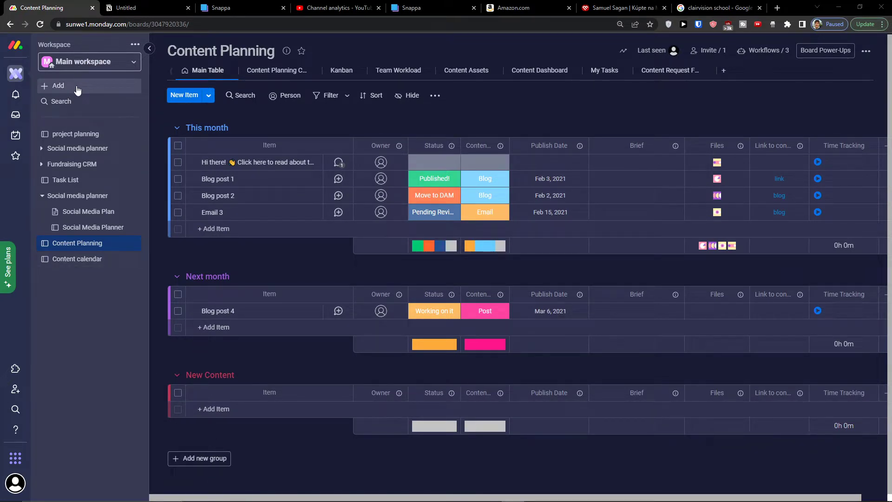
Open the + Add menu listing board, doc, dashboard and template options
click(57, 86)
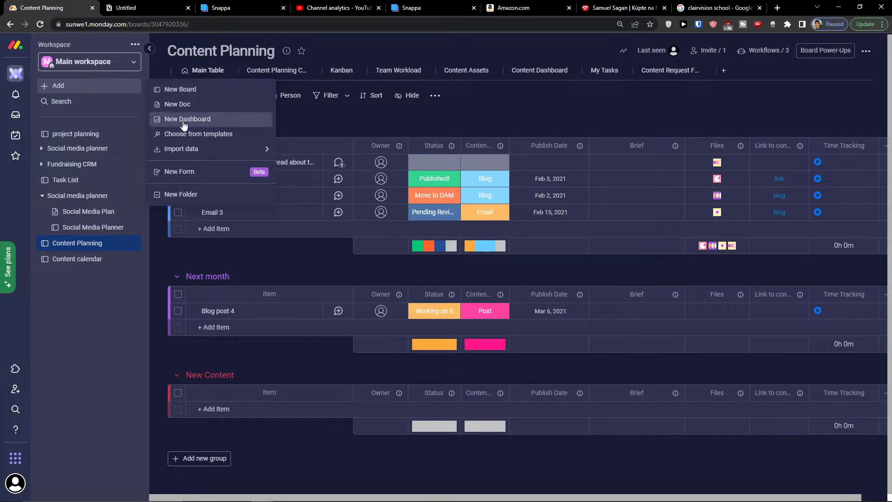
Open the Template center and show the Startup category templates
click(198, 133)
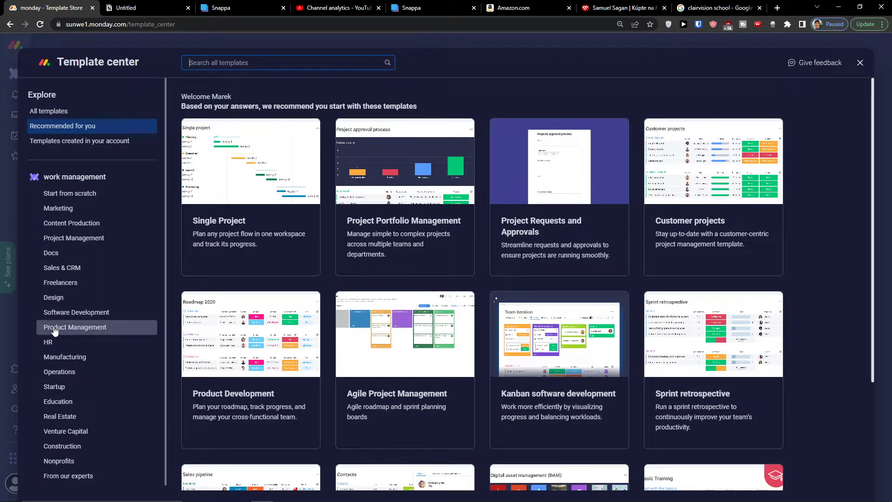
mouse_move(56, 401)
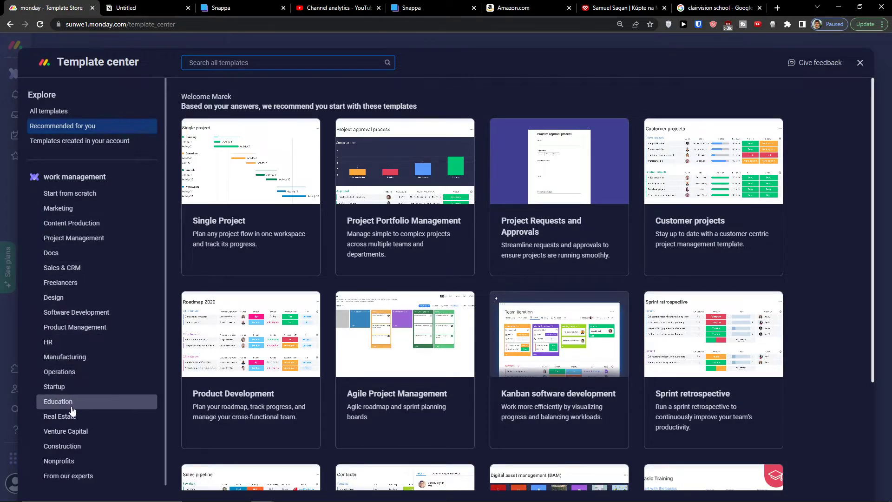
mouse_move(68, 386)
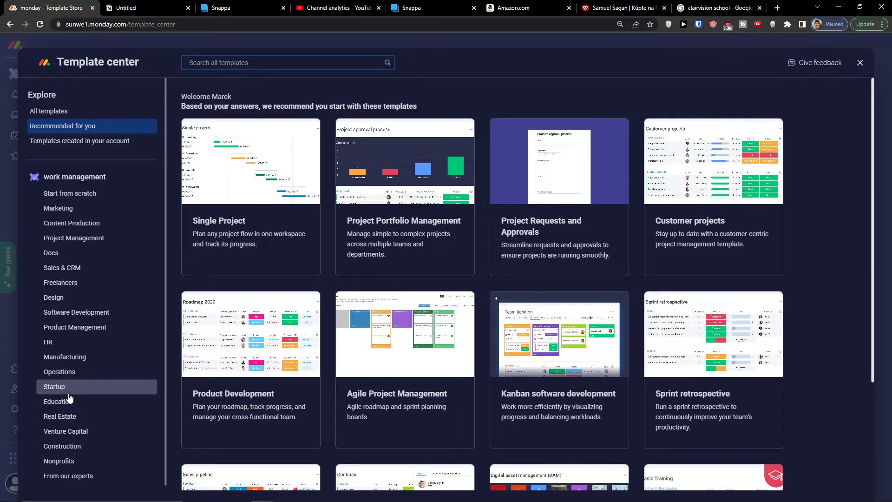
mouse_move(68, 392)
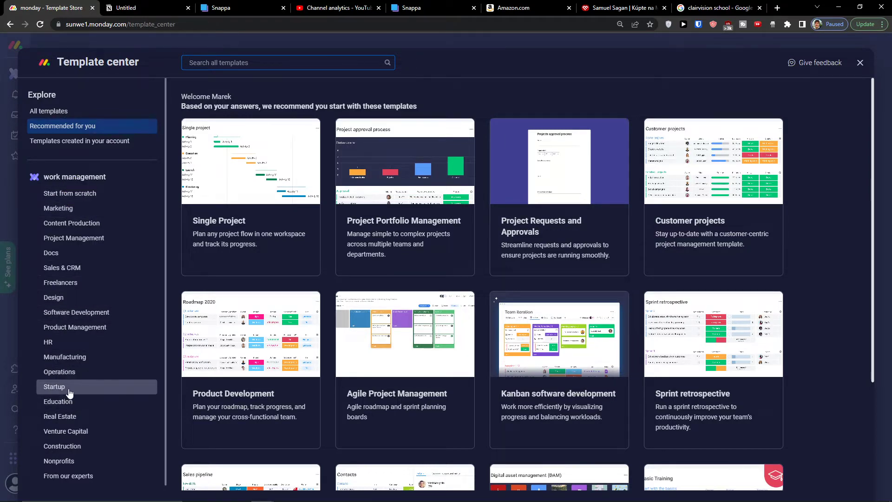
click(53, 386)
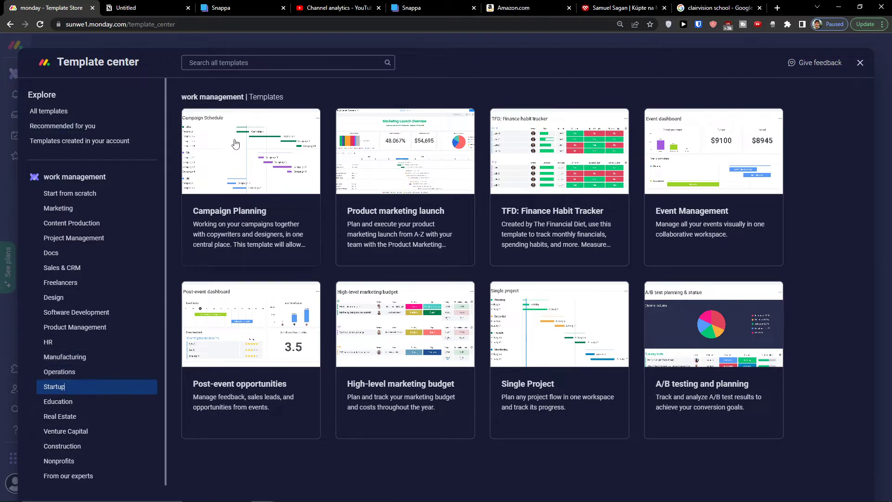
mouse_move(466, 156)
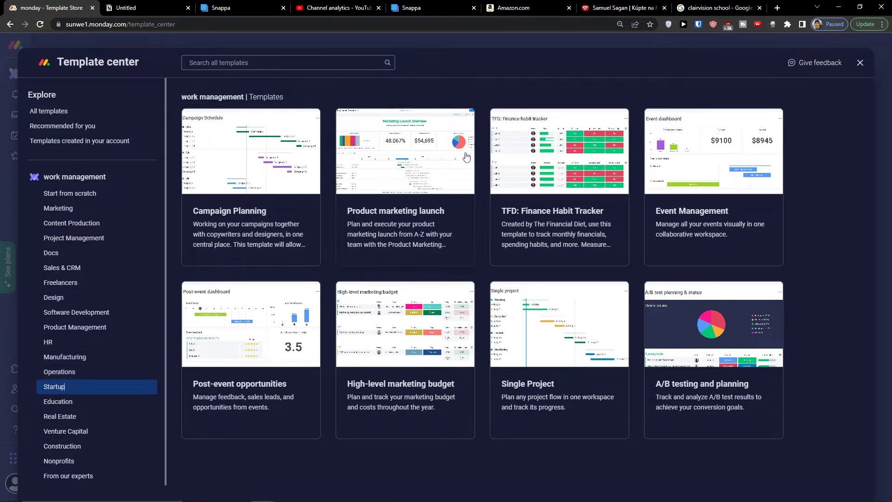
mouse_move(258, 286)
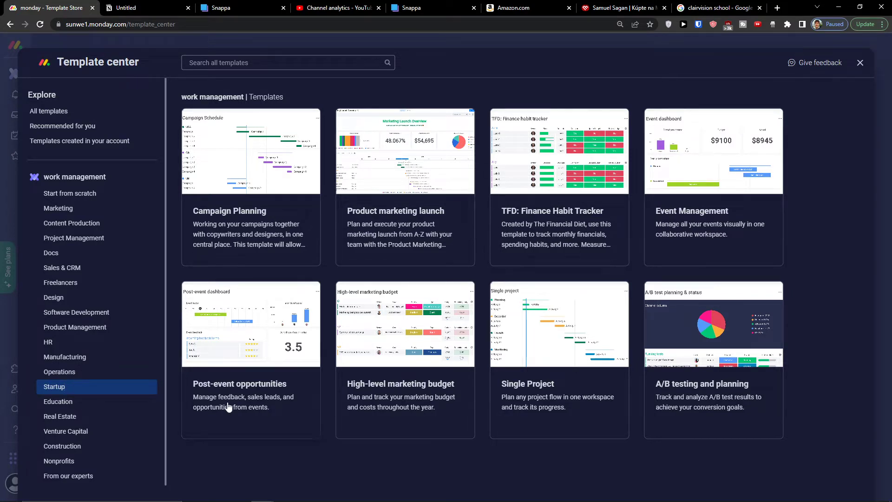
mouse_move(445, 418)
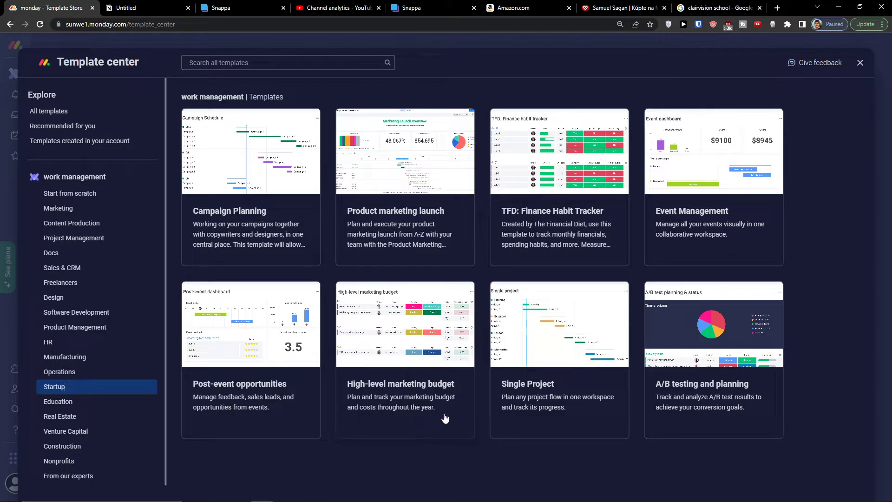
mouse_move(765, 396)
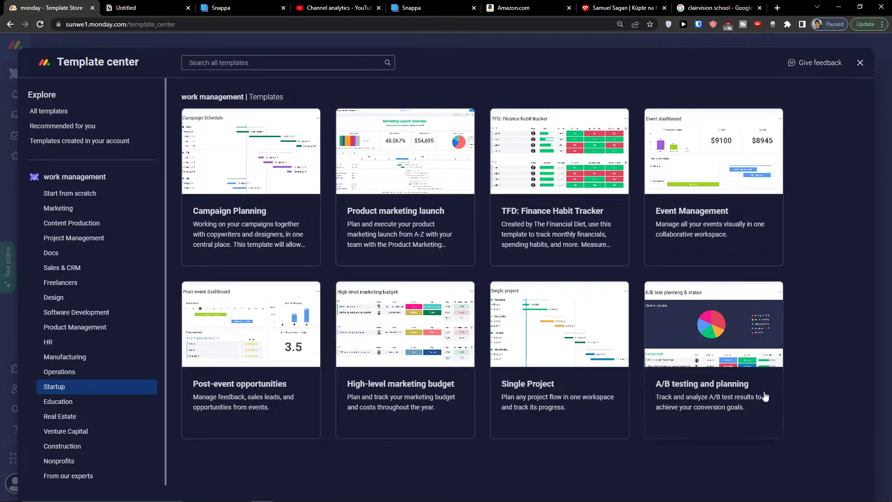
mouse_move(529, 368)
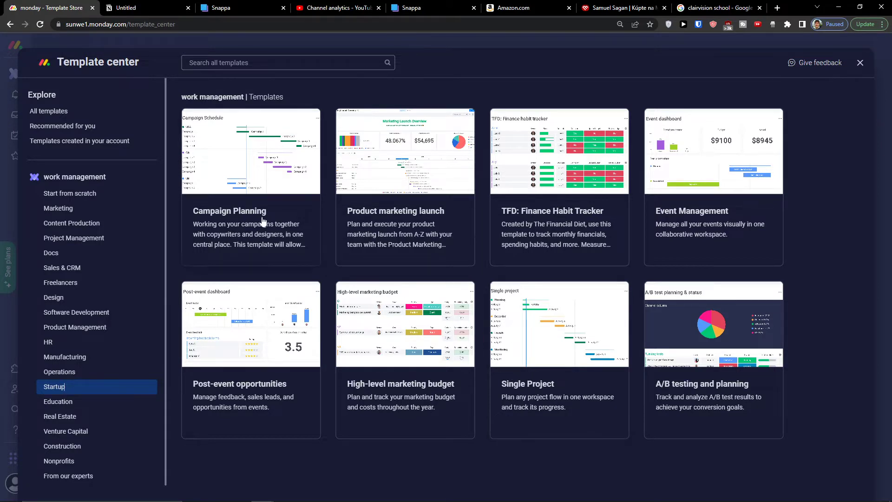
mouse_move(393, 181)
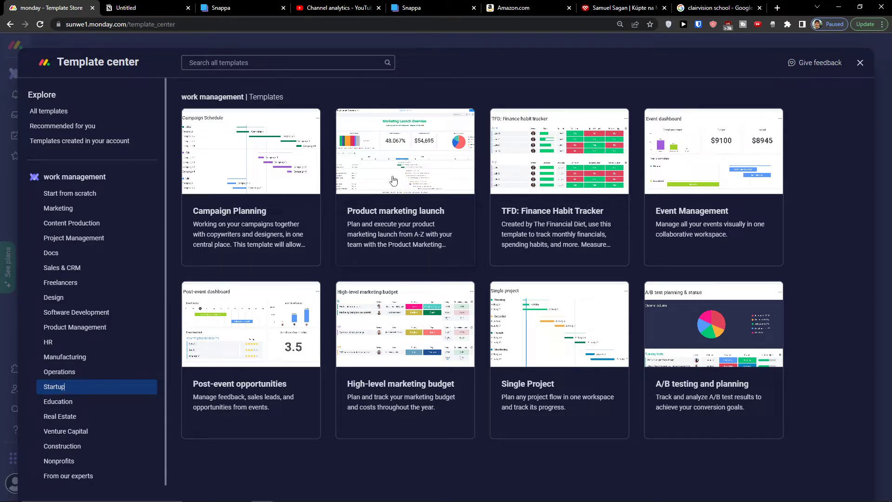
mouse_move(196, 157)
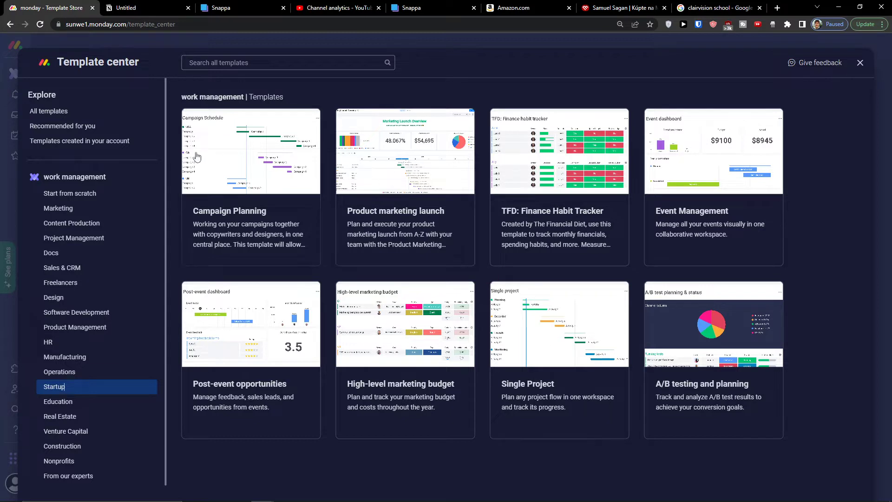
mouse_move(492, 347)
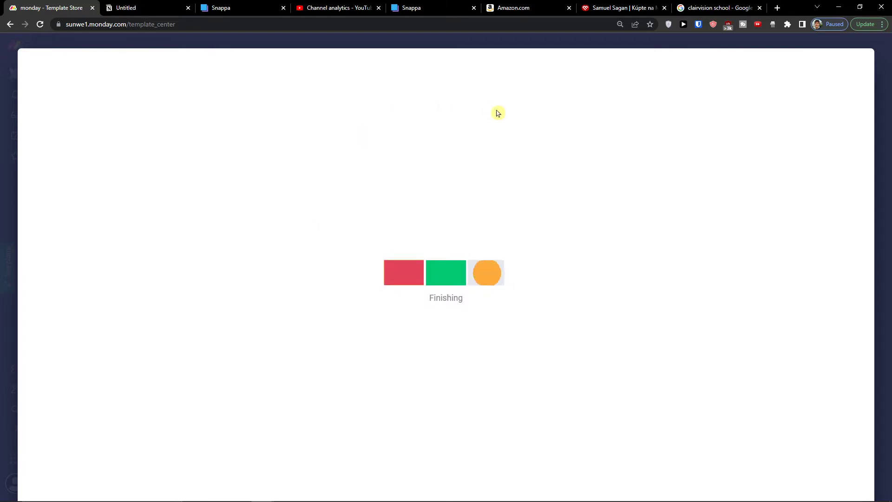
mouse_move(546, 127)
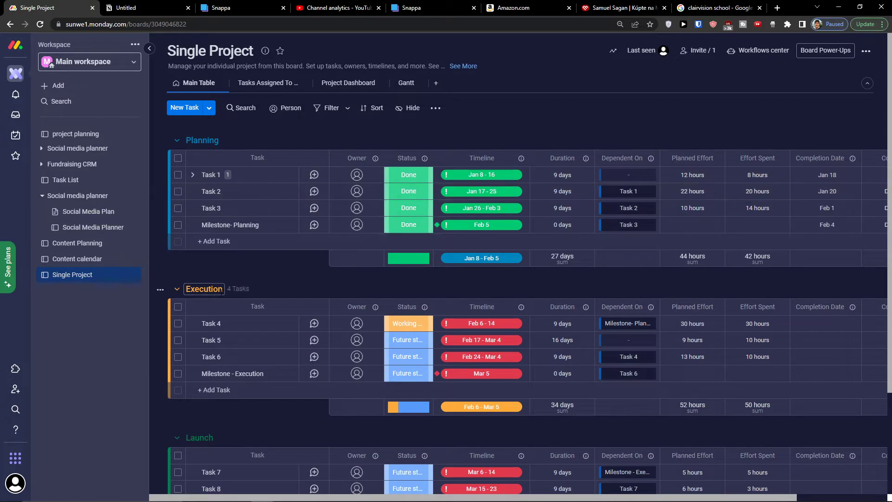
mouse_move(246, 213)
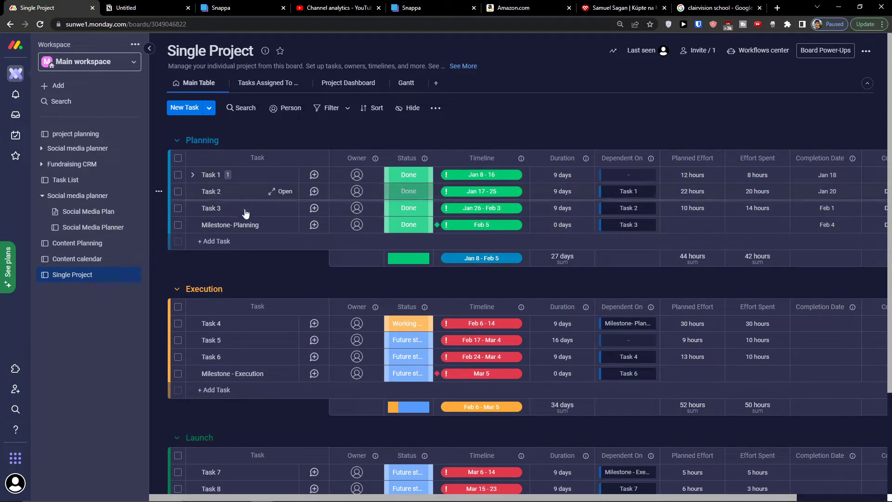
mouse_move(401, 200)
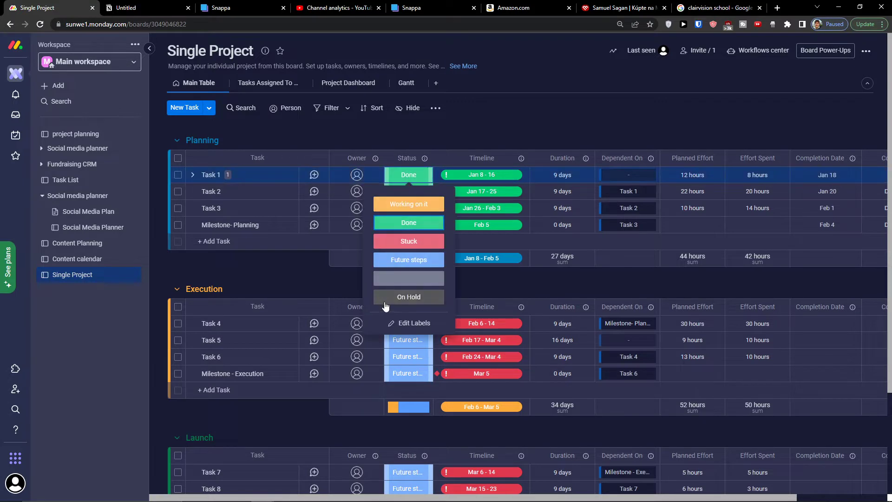
mouse_move(401, 277)
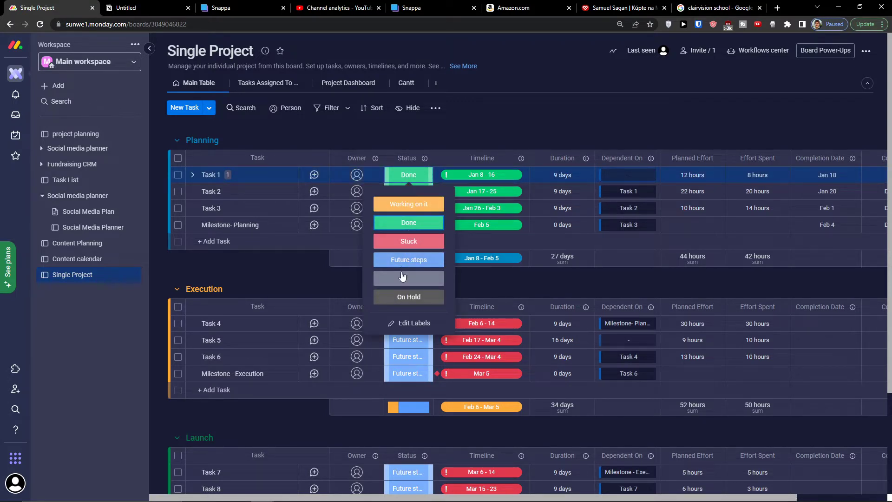
mouse_move(408, 323)
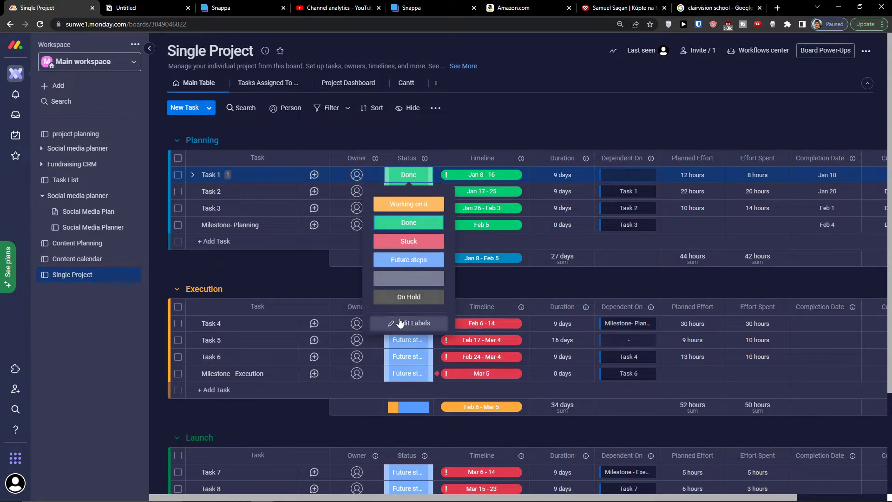
click(414, 322)
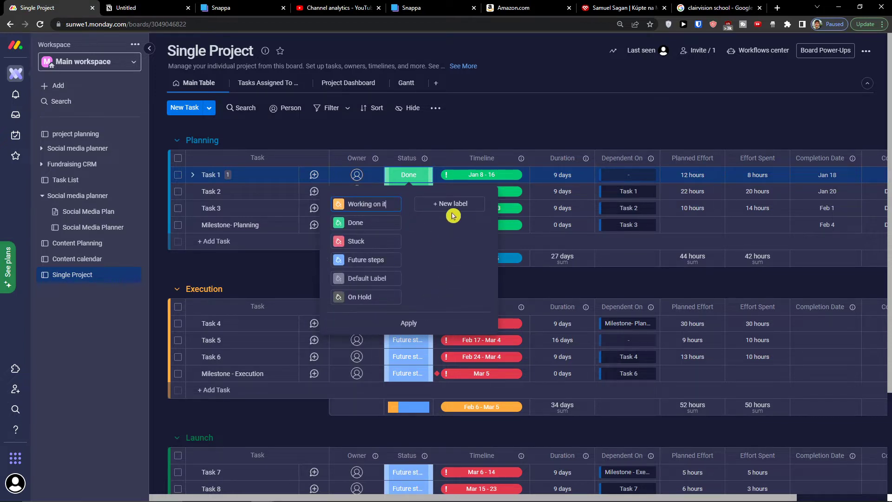
click(355, 222)
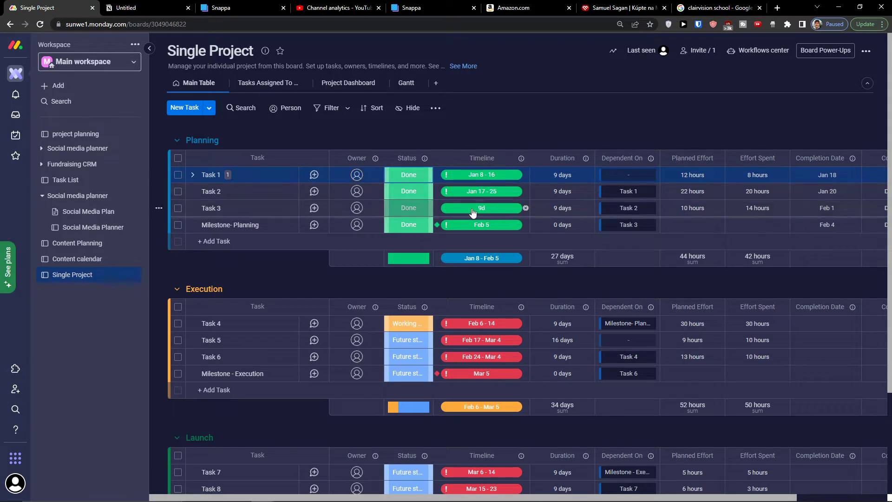
Set Task 1's timeline to Jan 1–9 and review its item card, showing Done Late
click(481, 174)
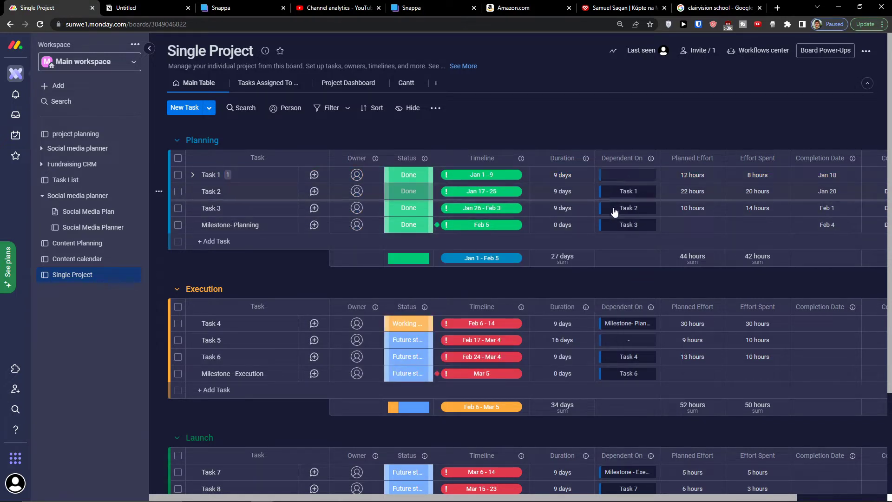
scroll(down, 3)
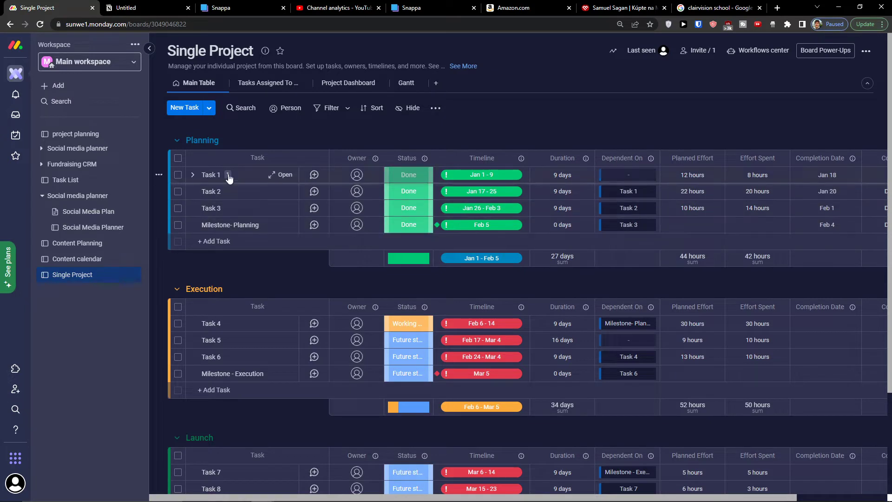
mouse_move(193, 174)
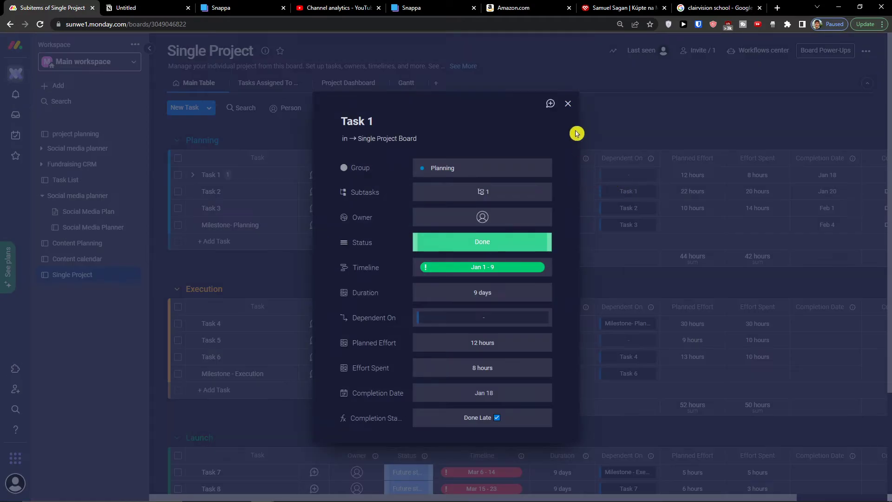
click(567, 104)
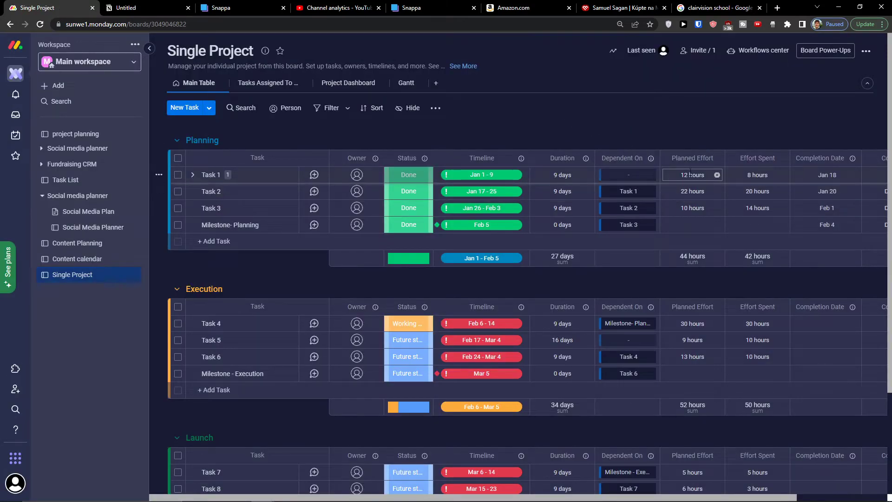
click(757, 207)
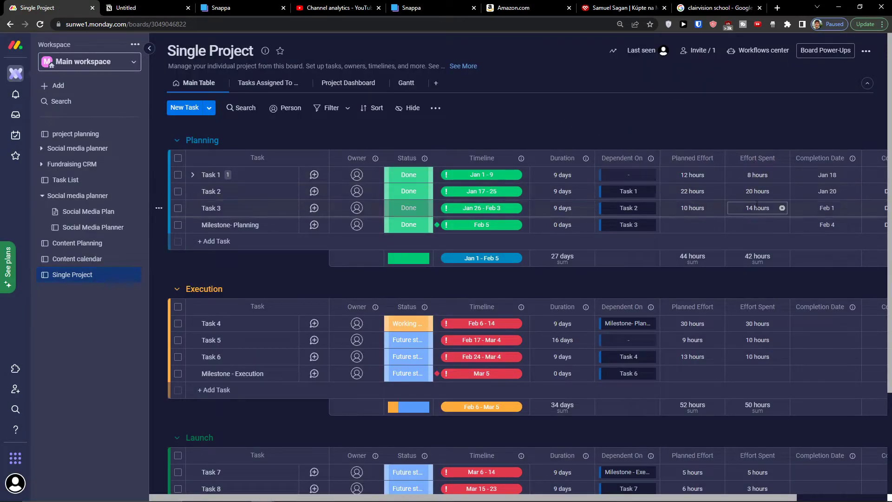
click(826, 190)
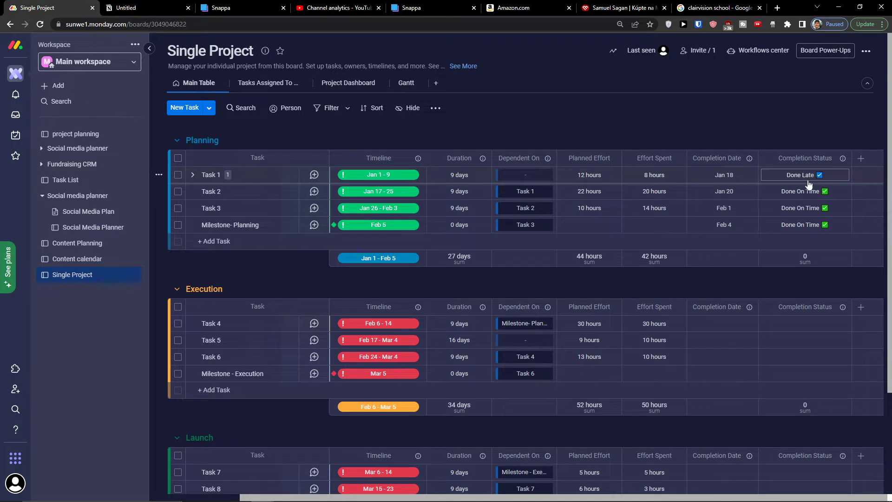
mouse_move(831, 182)
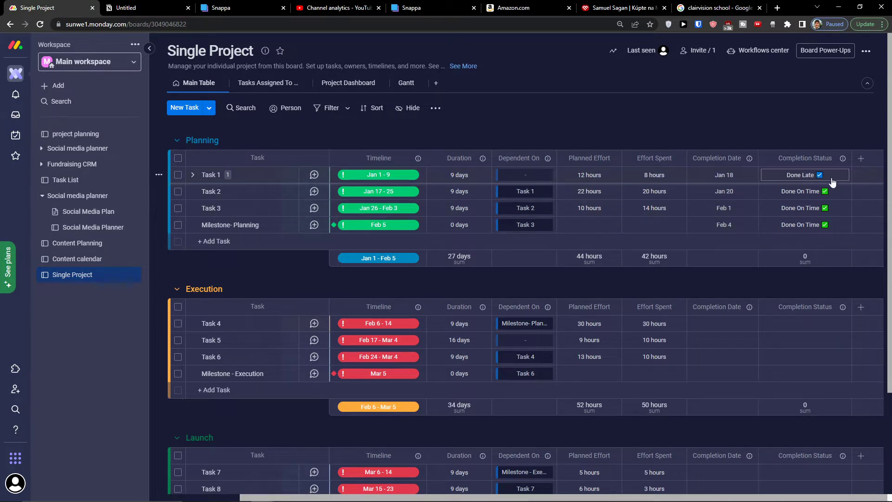
mouse_move(804, 191)
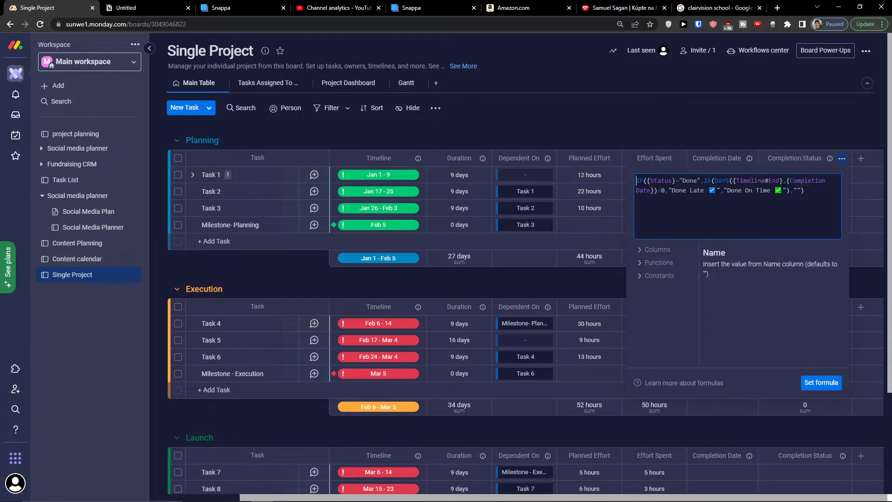
click(821, 383)
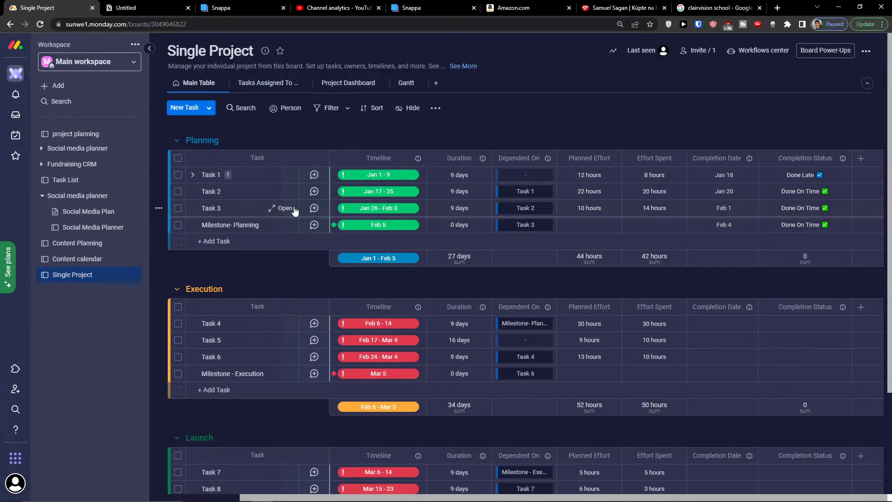
mouse_move(269, 354)
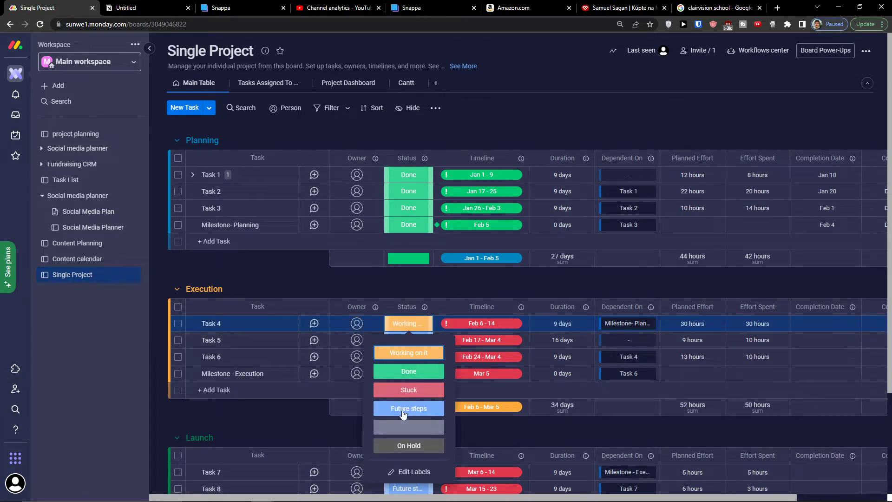
mouse_move(527, 334)
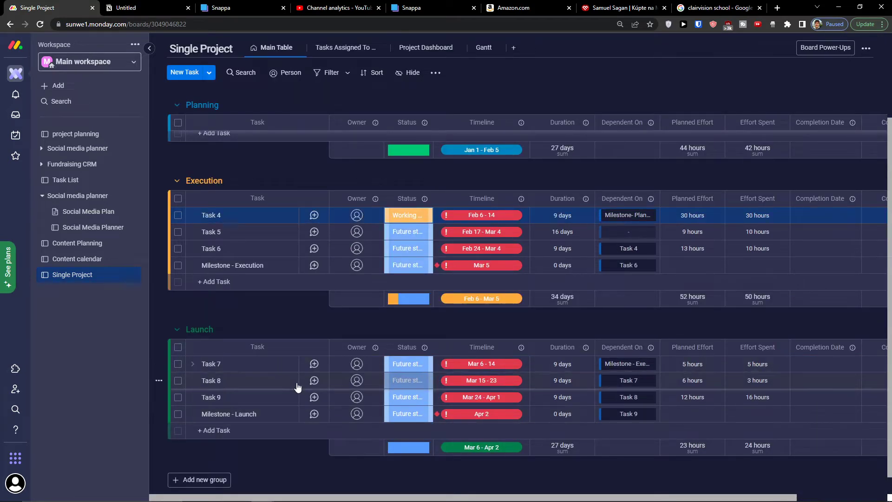
scroll(down, 3)
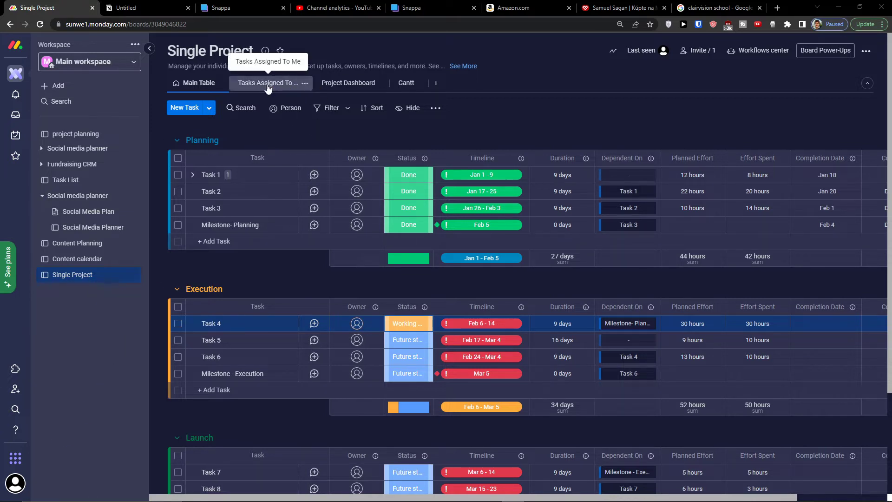
Check the empty Tasks Assigned To Me view and the Project Dashboard's 33.3% progress chart
click(266, 83)
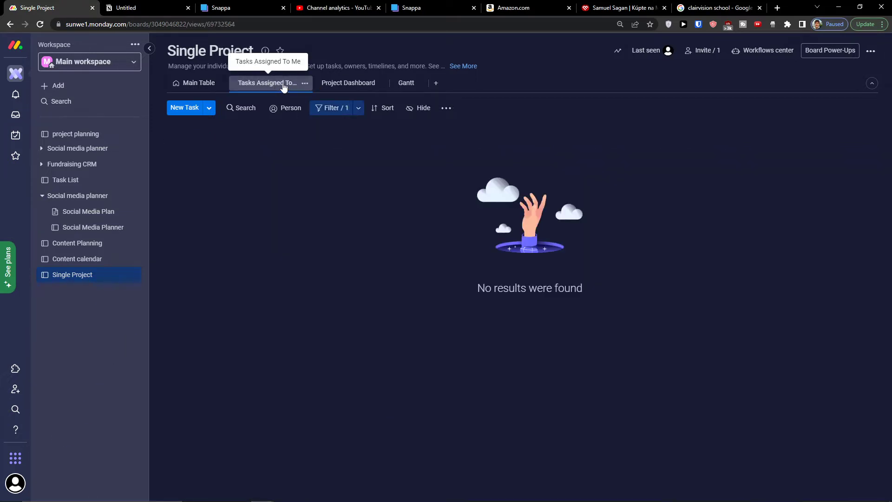
click(348, 83)
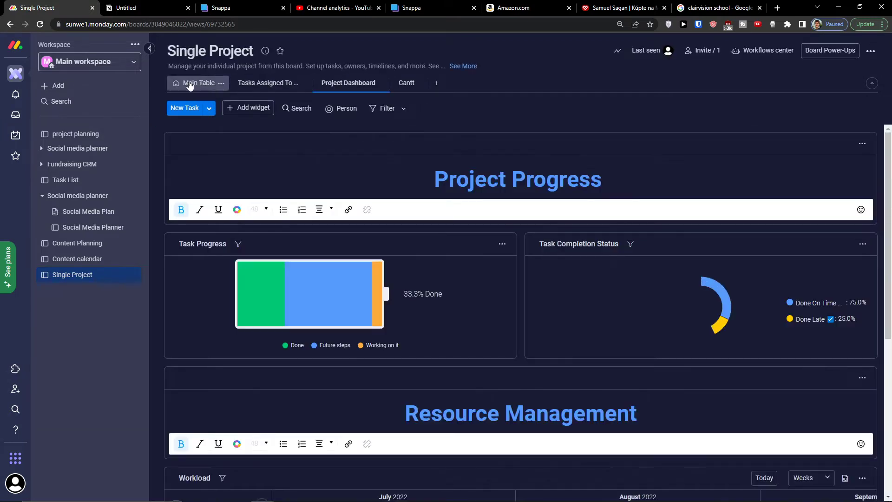
click(268, 83)
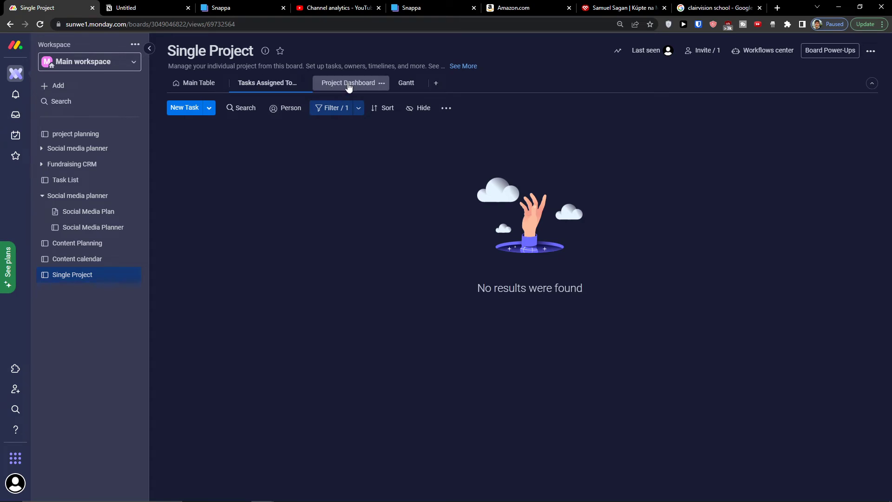
click(348, 82)
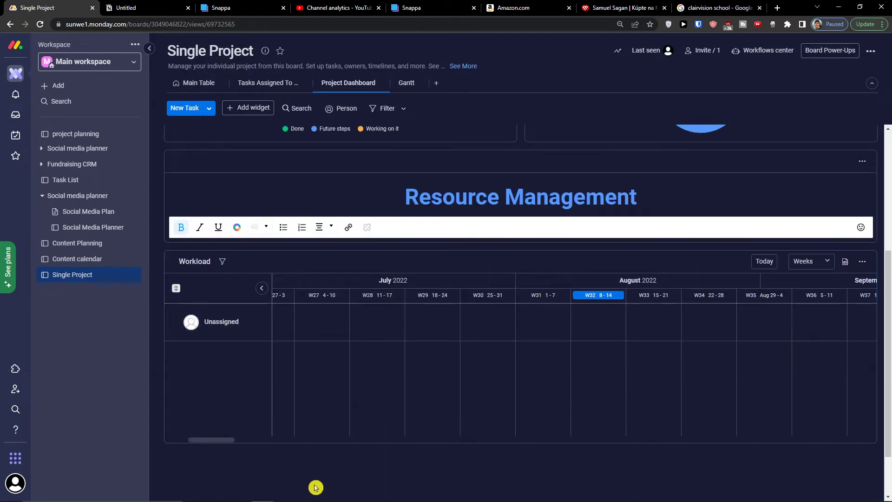
scroll(up, 3)
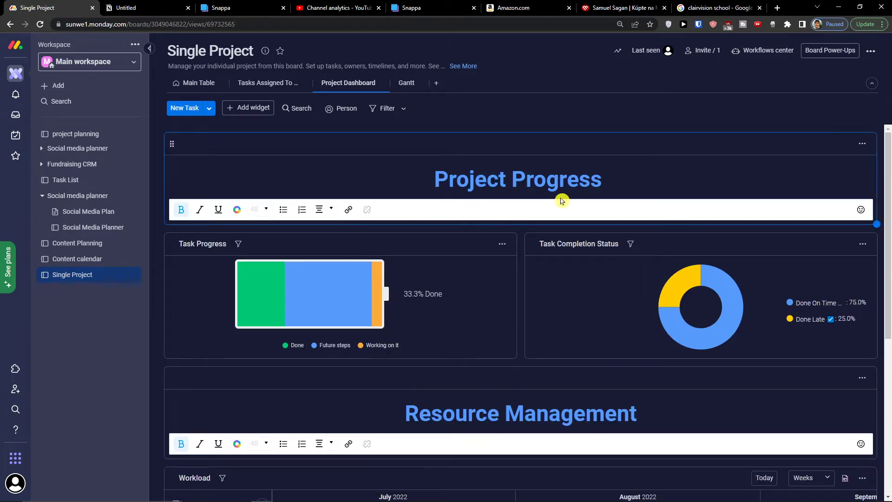
mouse_move(837, 217)
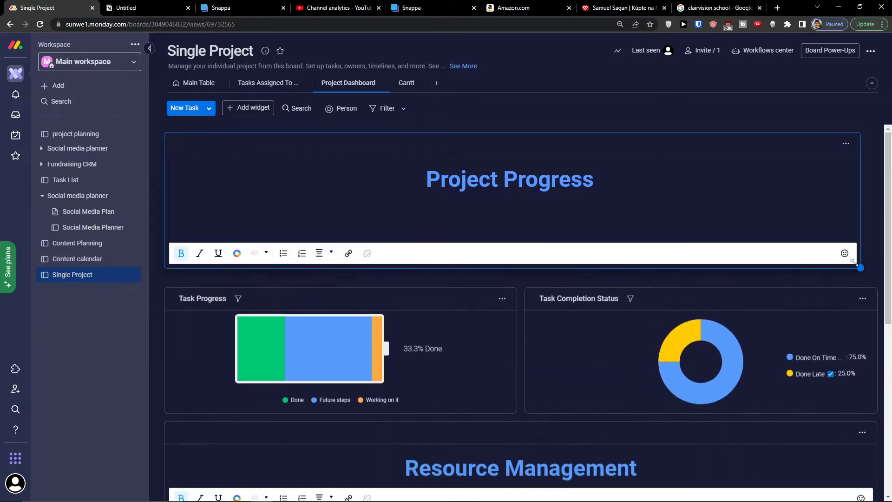
Switch back to Single Project's Main Table and scroll through its task groups
click(198, 83)
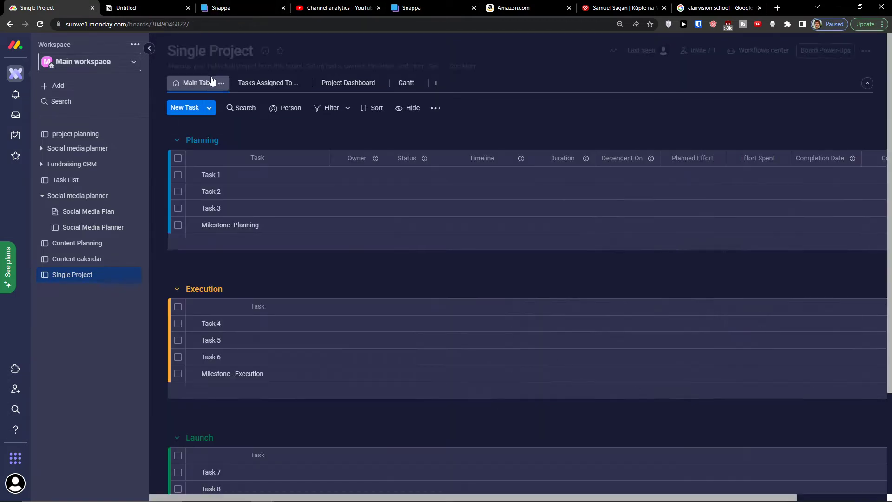
scroll(down, 3)
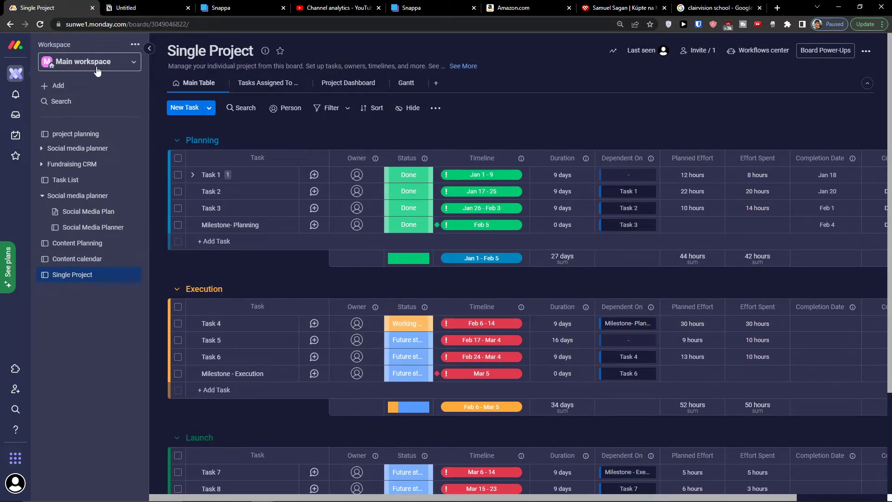
Add the Product marketing launch template set from the Startup templates
click(58, 86)
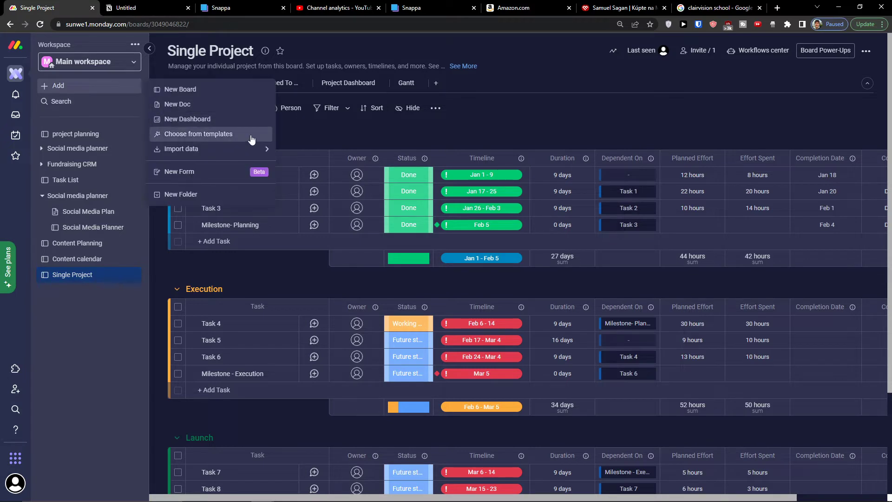
click(198, 134)
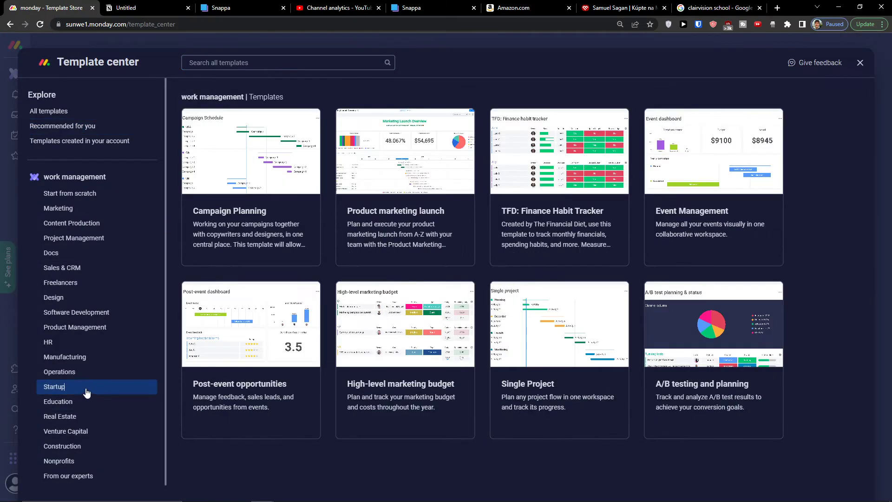
click(405, 151)
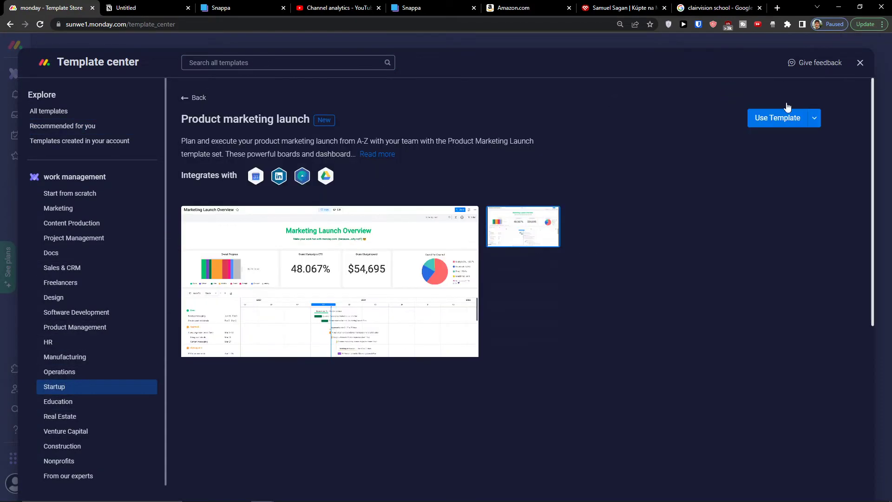
click(776, 117)
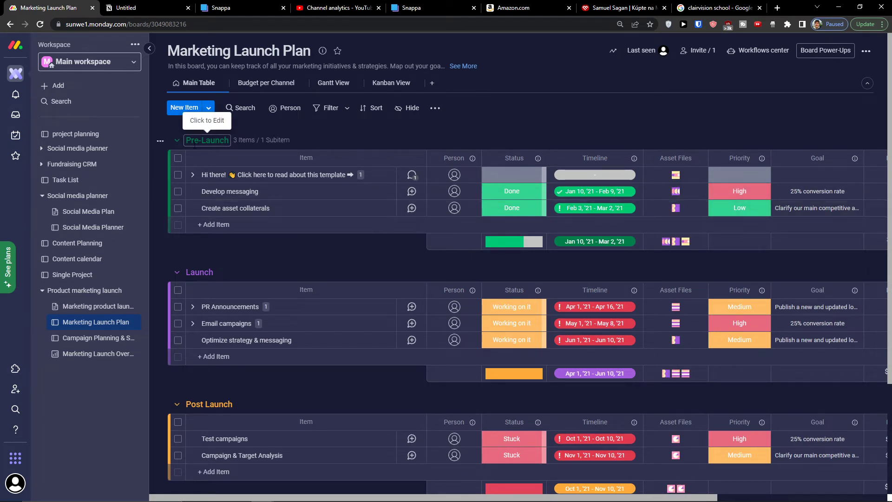
mouse_move(246, 175)
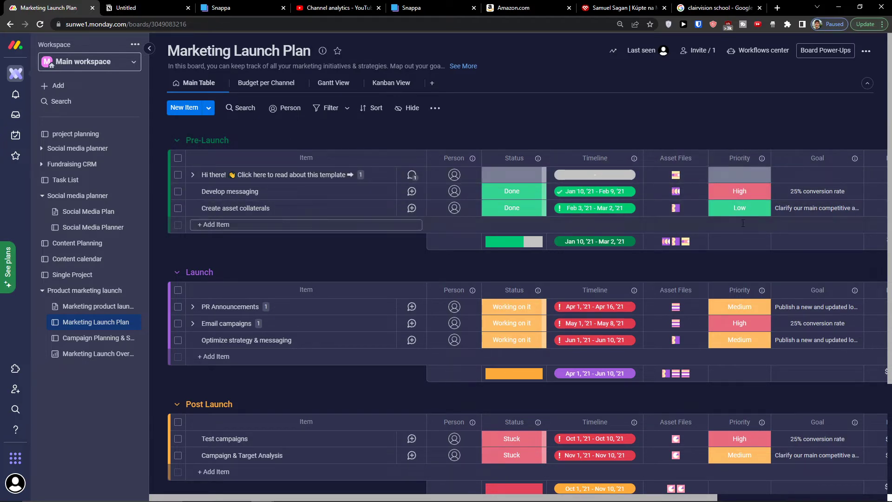
mouse_move(312, 291)
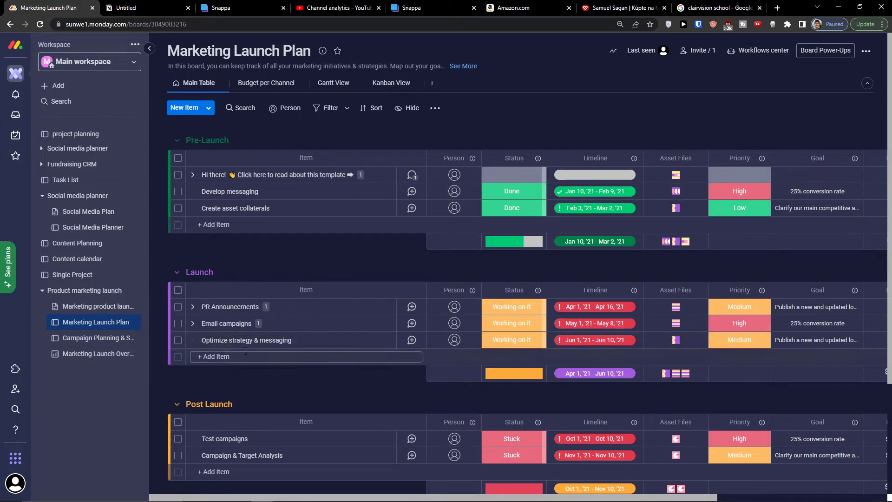
mouse_move(507, 292)
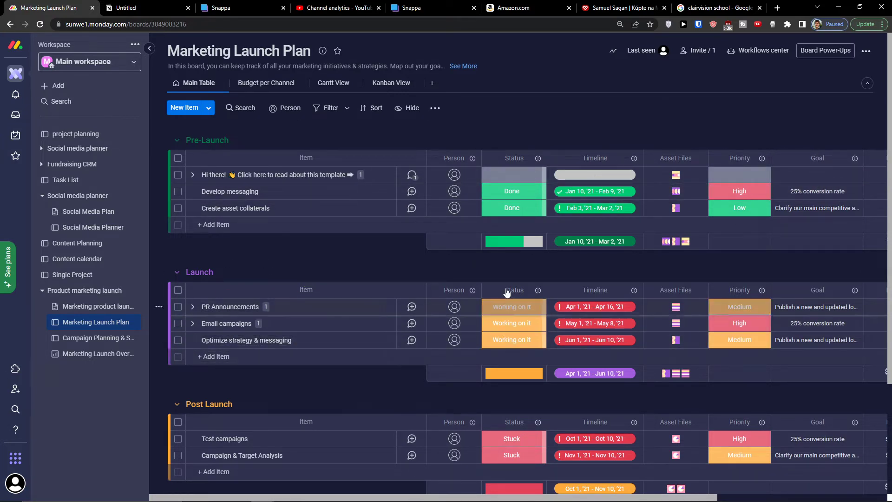
scroll(down, 3)
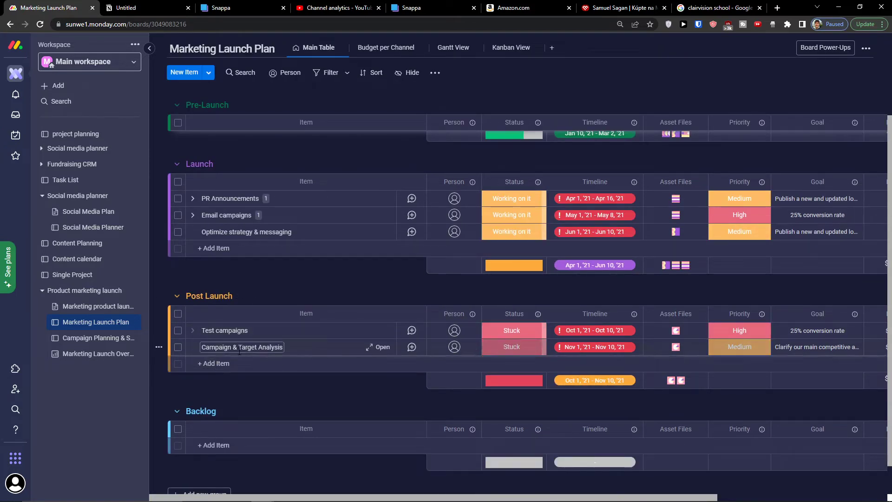
scroll(down, 3)
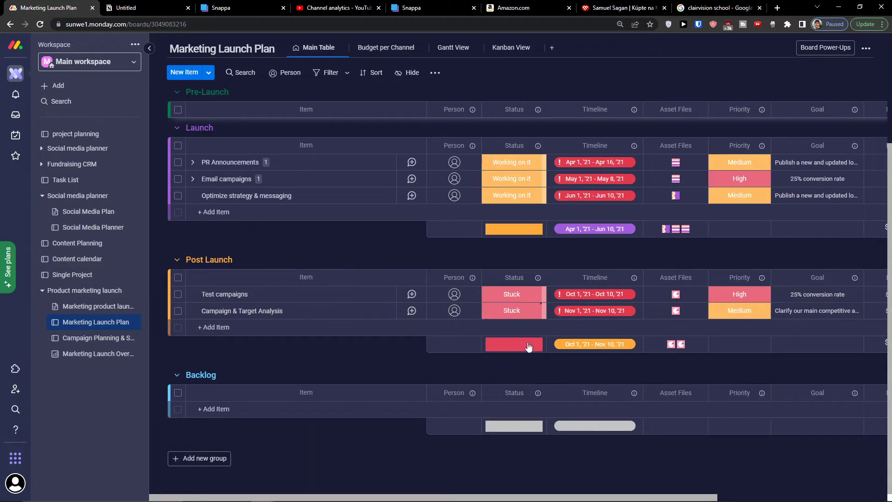
mouse_move(158, 398)
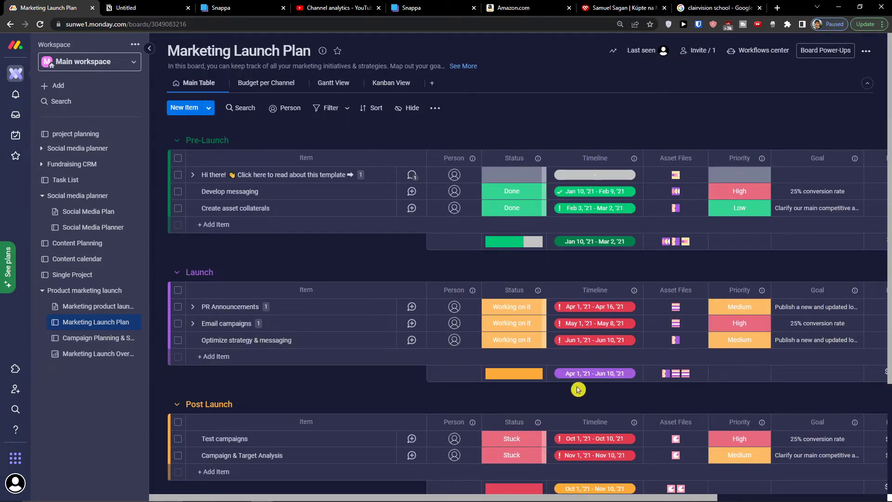
scroll(down, 3)
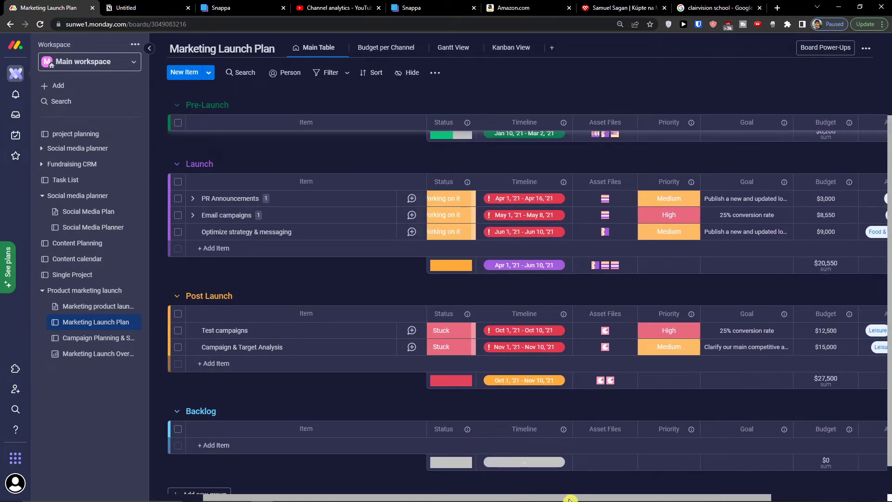
scroll(right, 3)
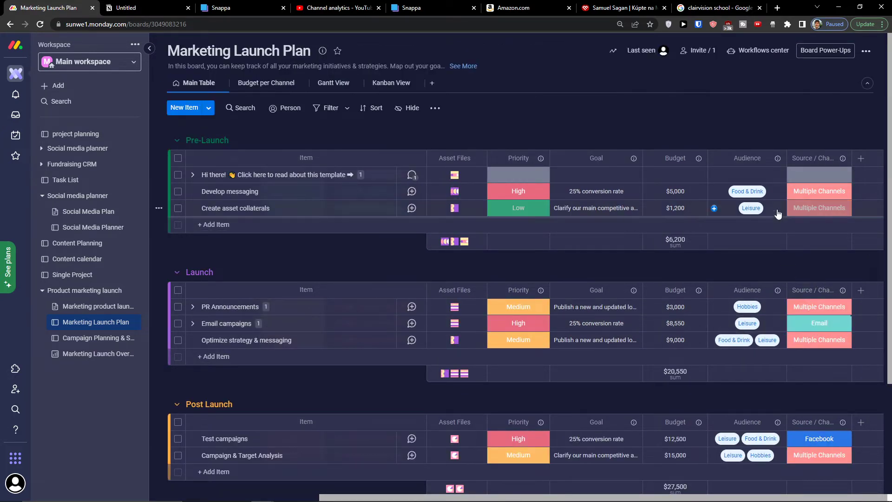
mouse_move(753, 208)
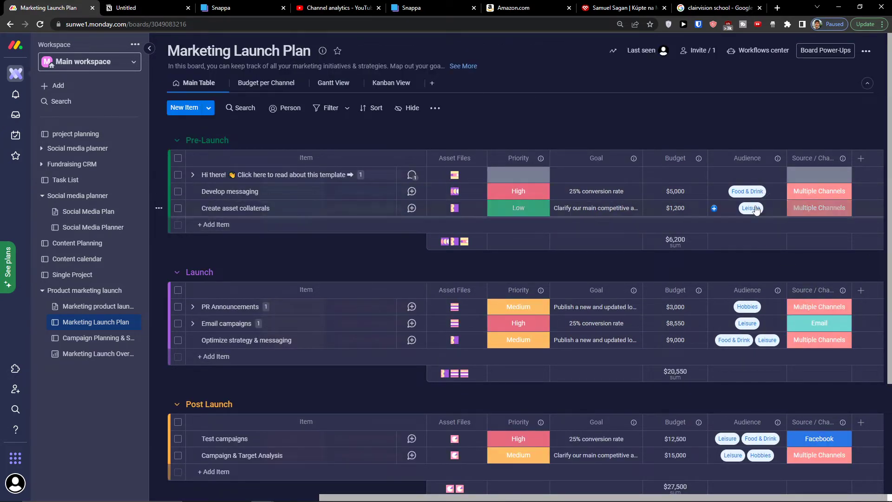
click(750, 207)
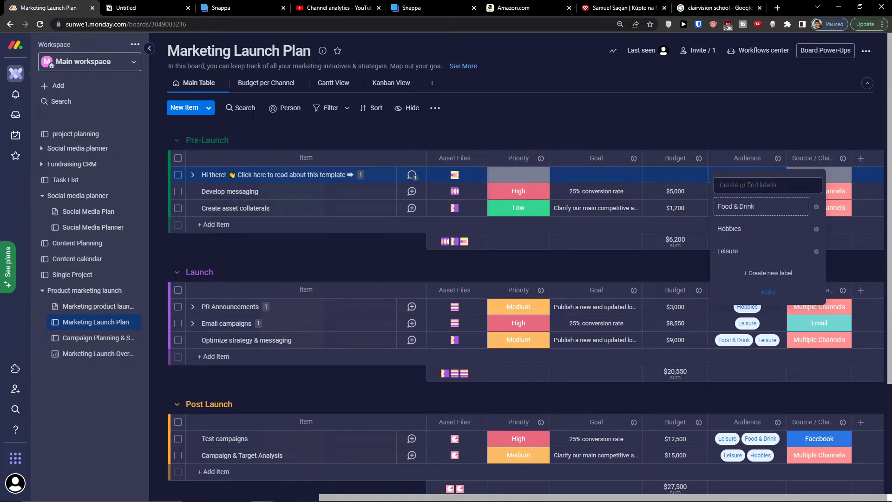
click(818, 175)
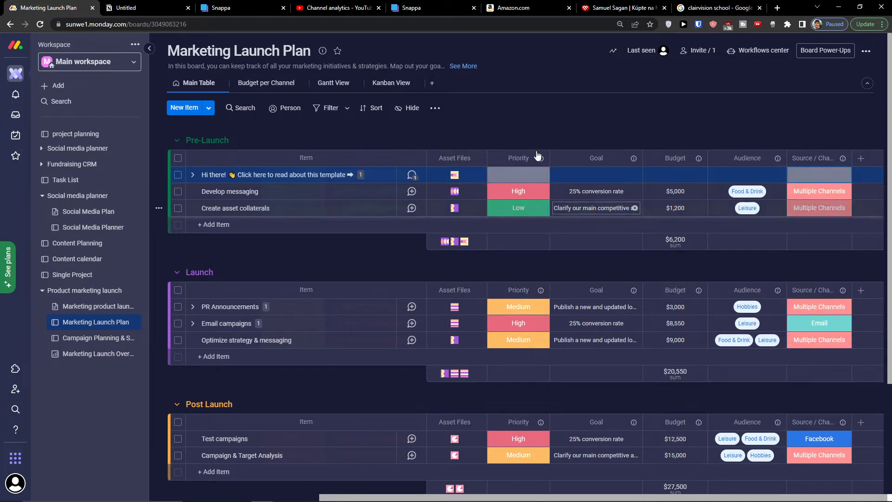
View the Budget per Channel chart, Gantt timeline, then the Kanban view
click(266, 83)
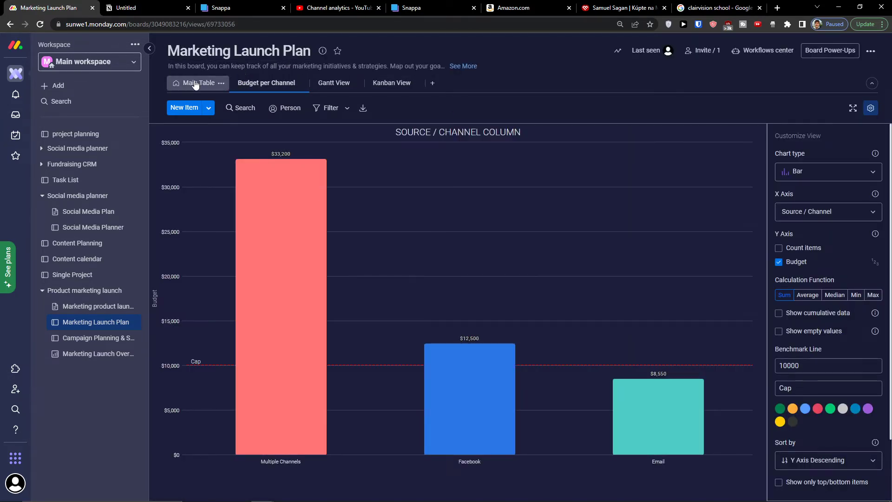
click(199, 82)
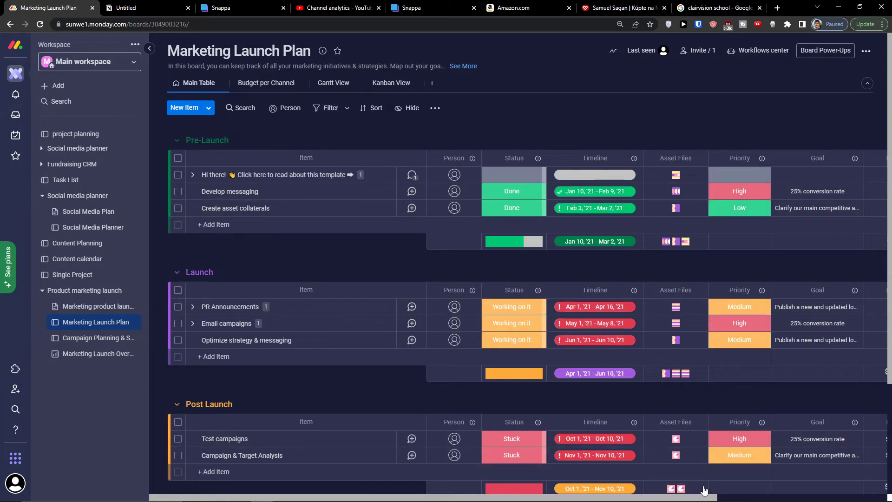
scroll(right, 3)
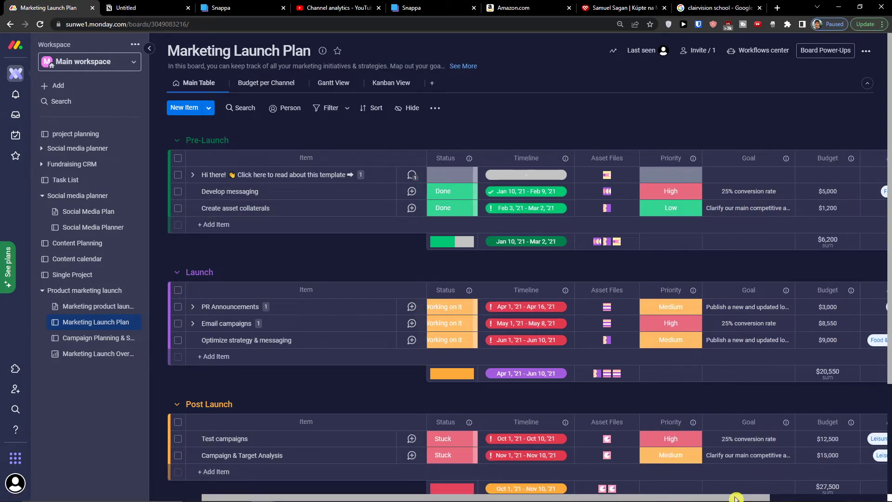
scroll(right, 3)
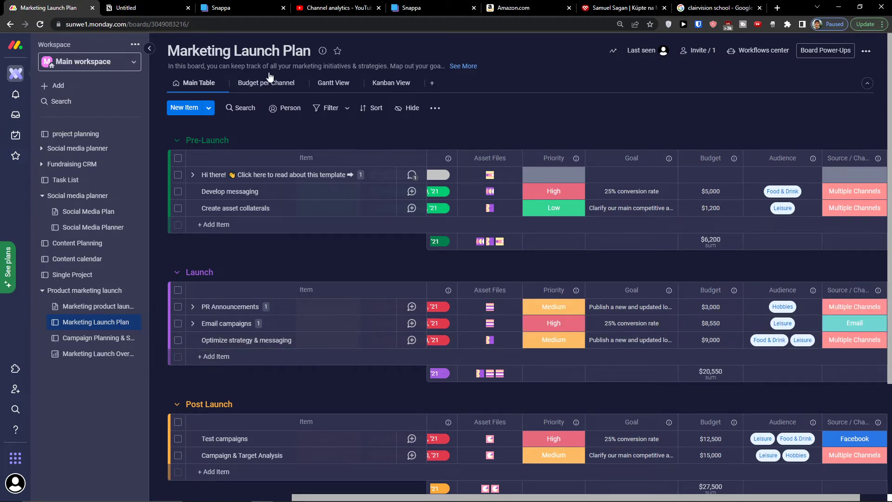
click(265, 83)
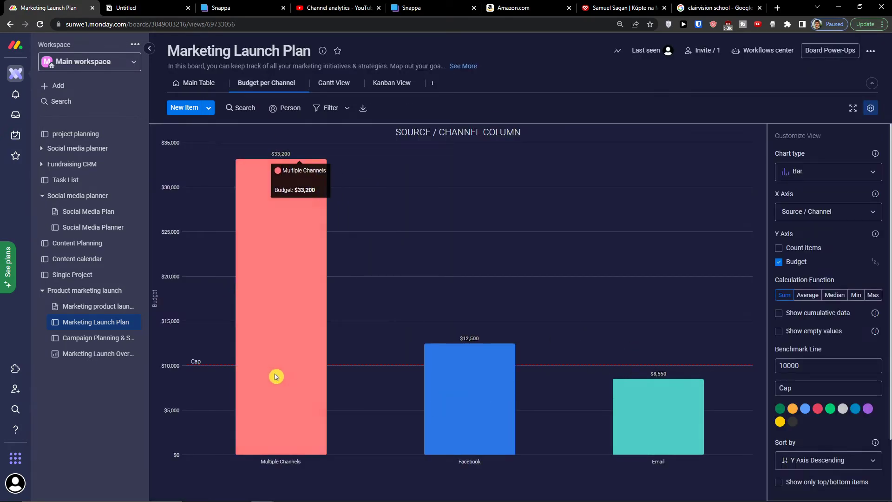
click(334, 83)
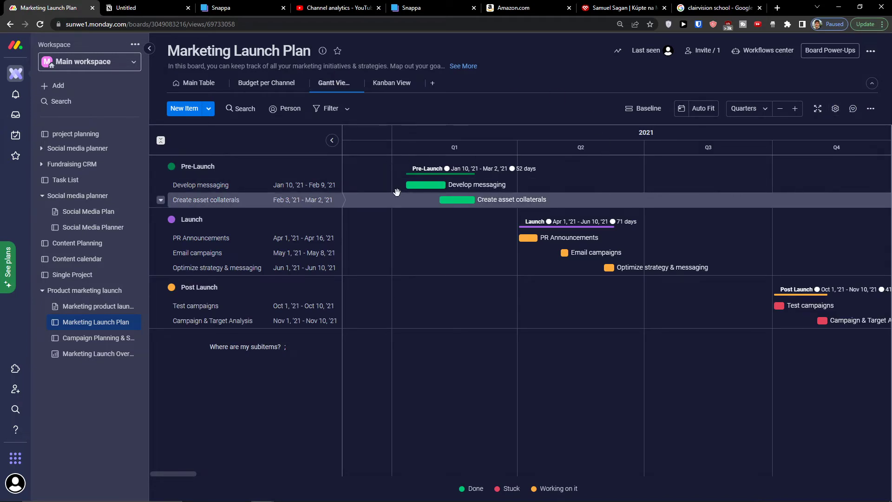
click(391, 82)
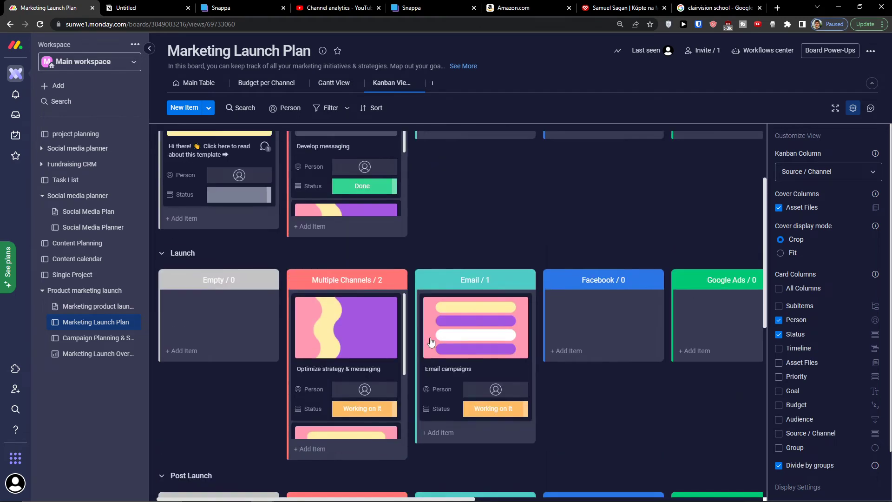
Change the Kanban column grouping from Priority to Source / Channel, then Status
click(826, 171)
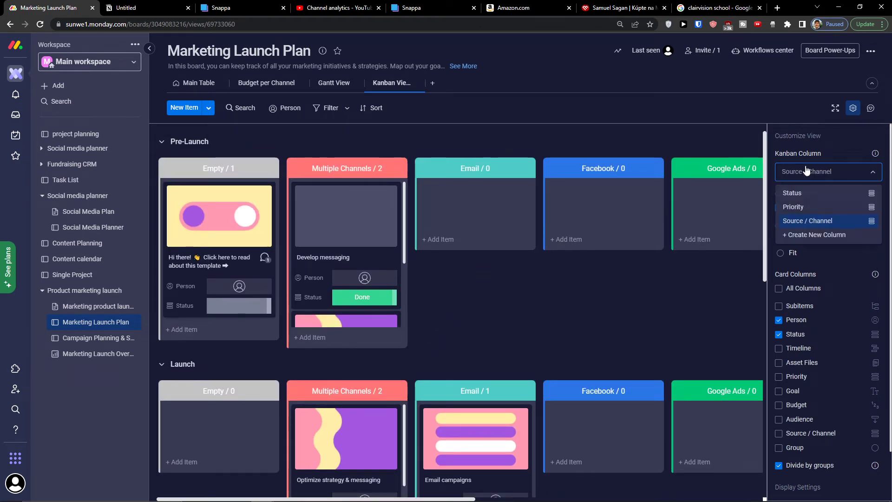
click(793, 206)
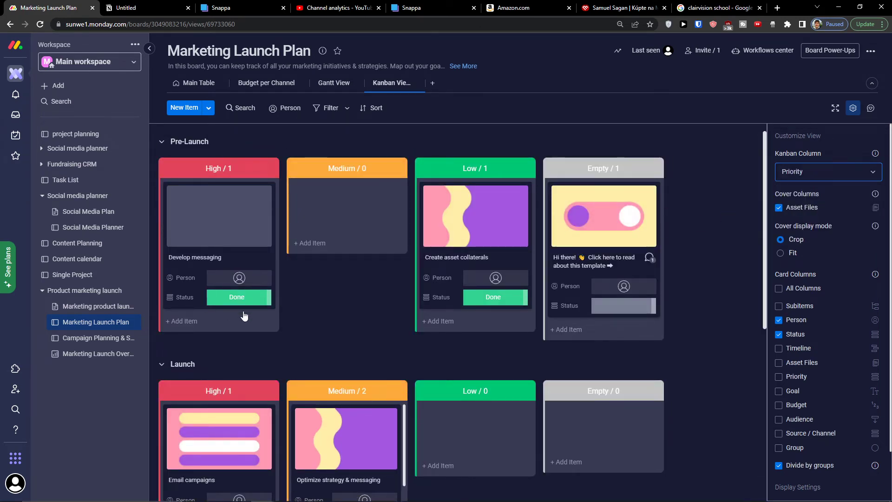
mouse_move(229, 233)
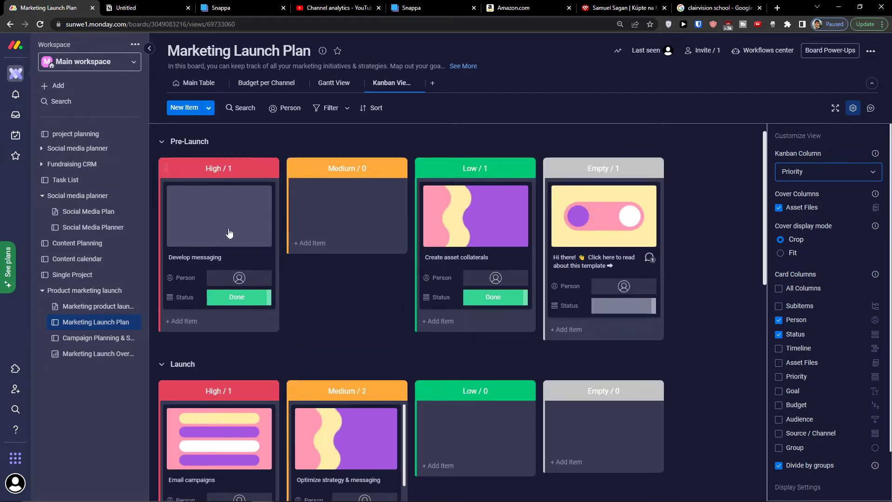
scroll(down, 3)
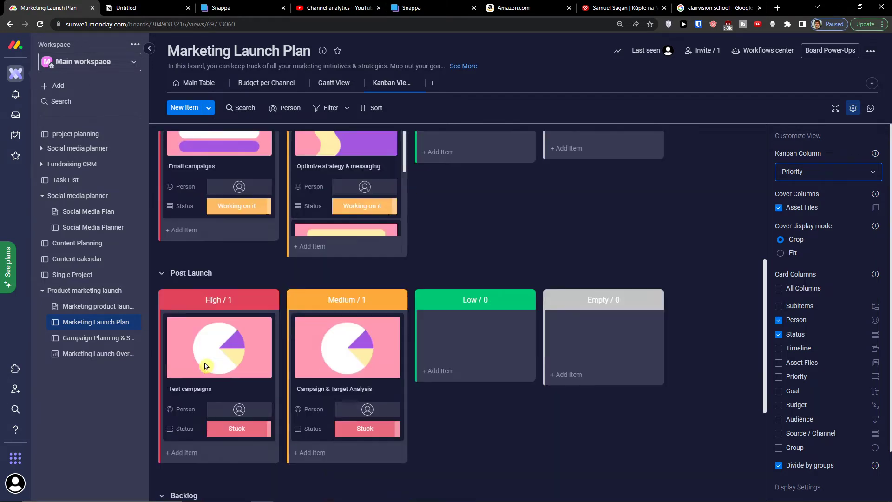
scroll(up, 3)
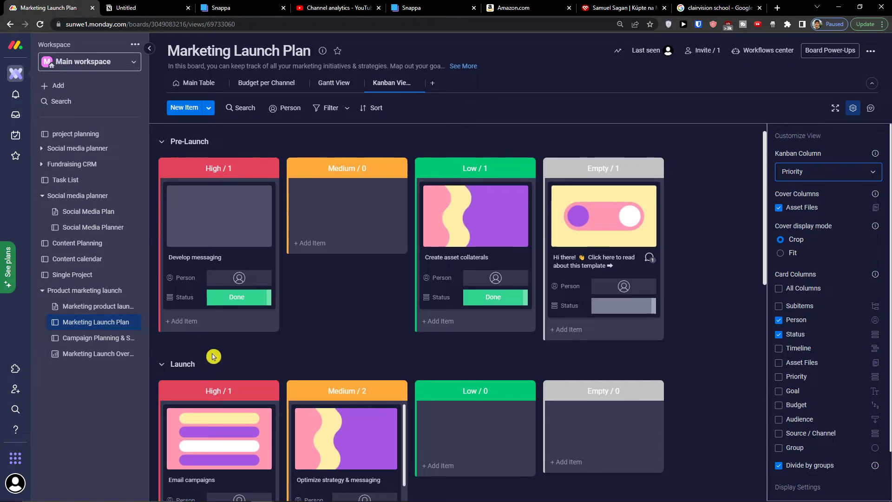
scroll(down, 3)
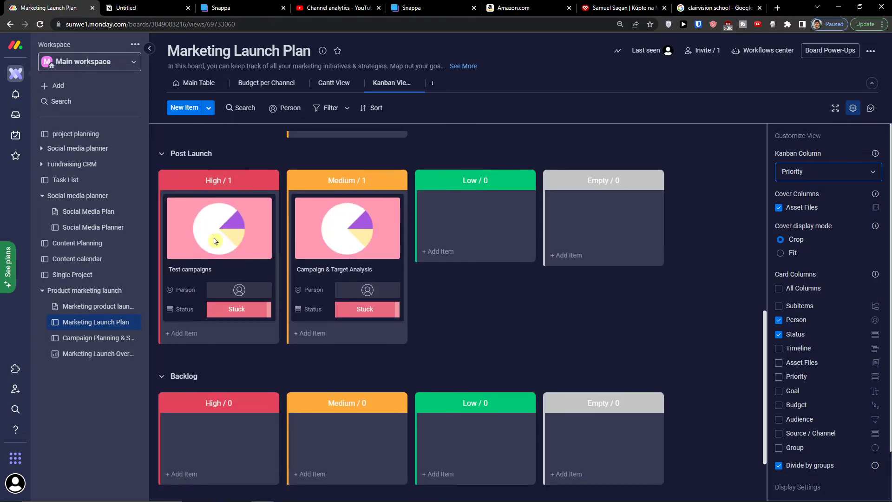
click(827, 171)
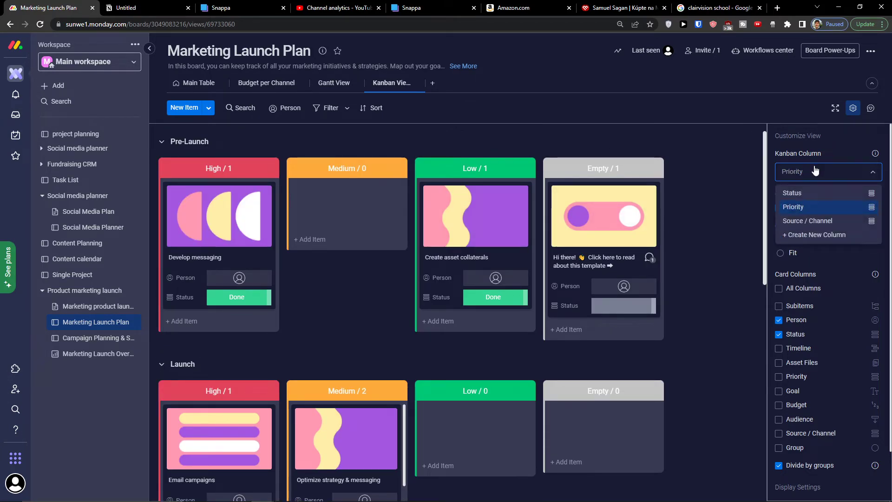
click(808, 221)
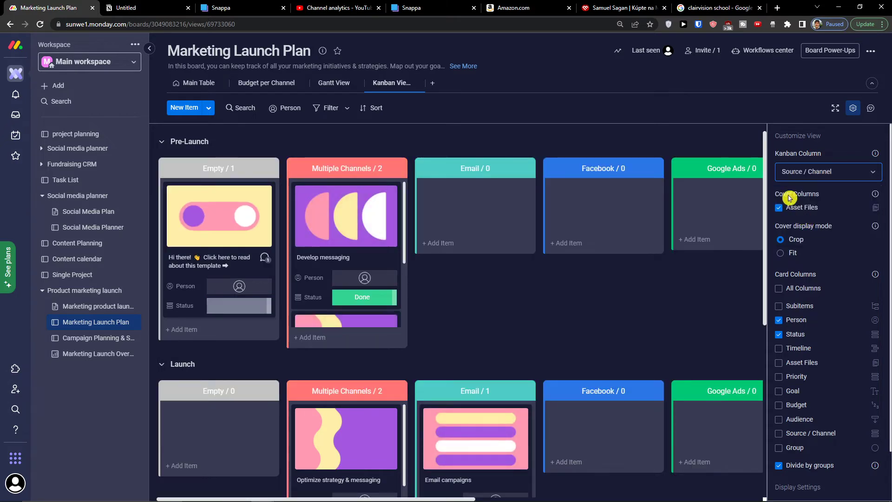
click(827, 172)
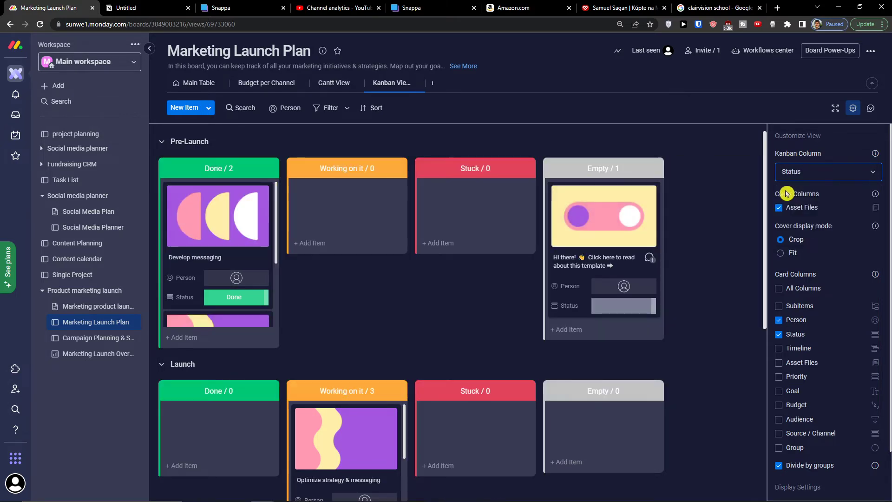
Move the Campaign & Target Analysis card into the Done column
scroll(down, 3)
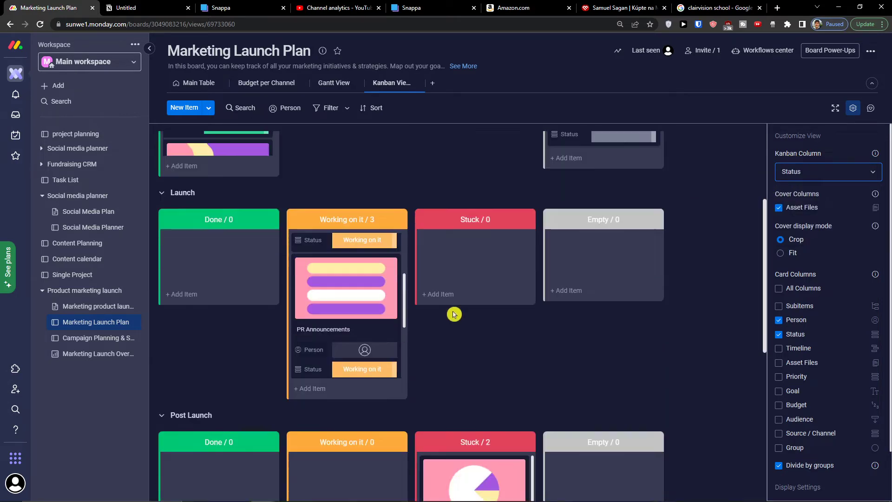
scroll(down, 3)
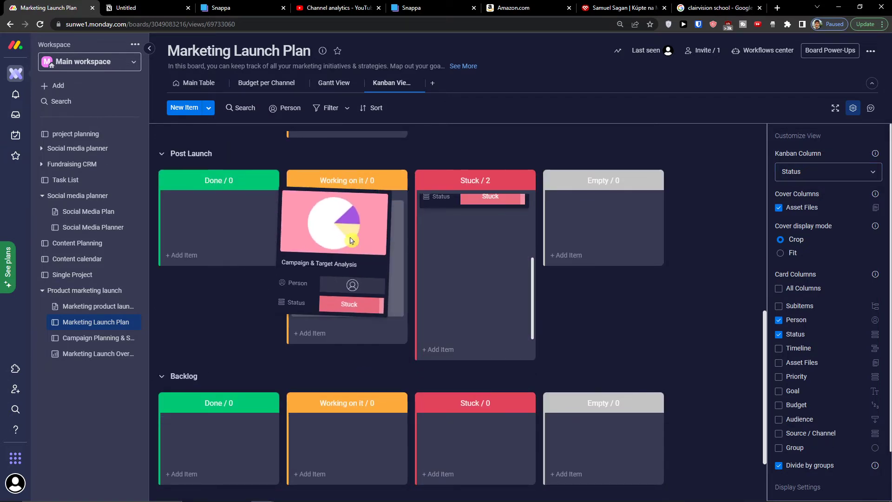
drag(332, 222, 219, 222)
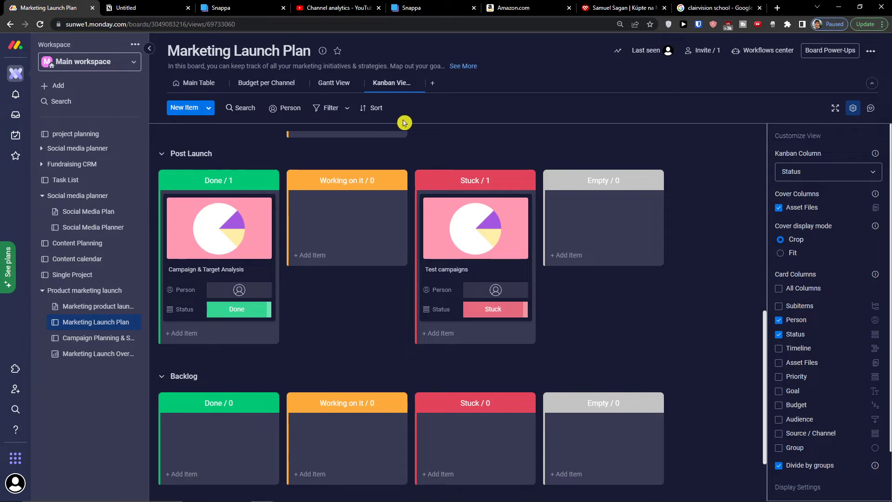
click(97, 337)
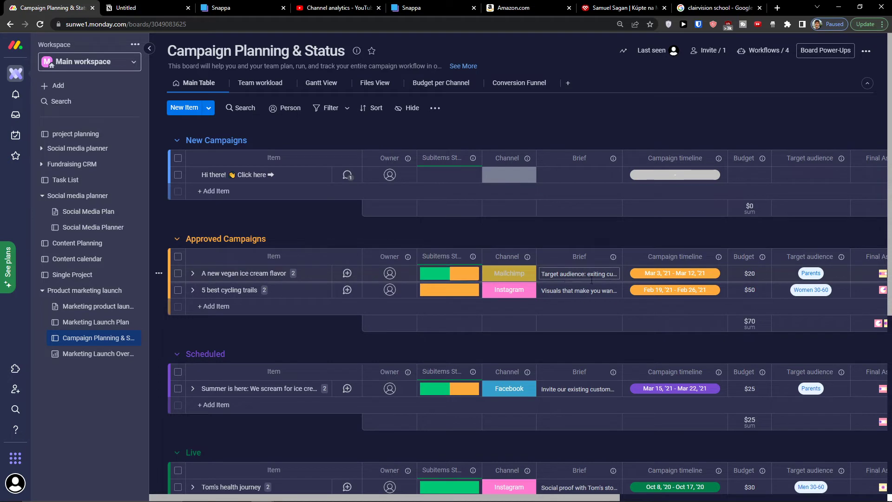
mouse_move(486, 335)
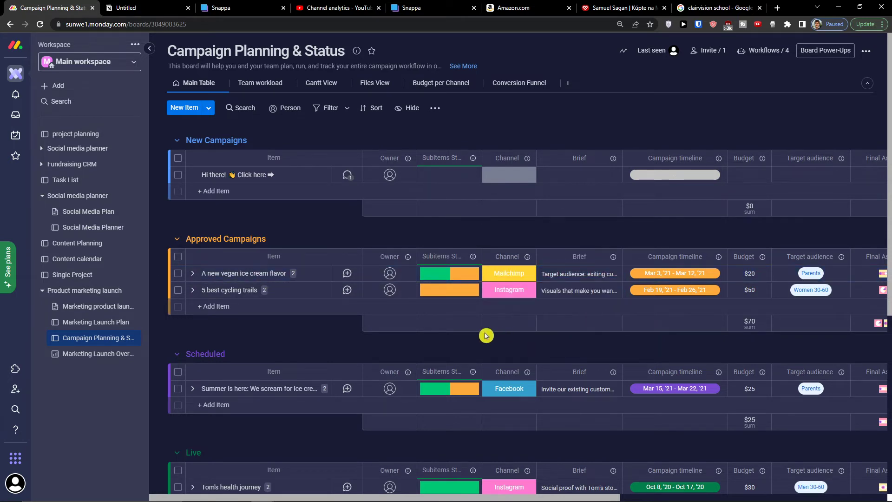
Scroll across the campaign table's columns, including Reach, Clicked and CTR, and the Completed group
click(507, 274)
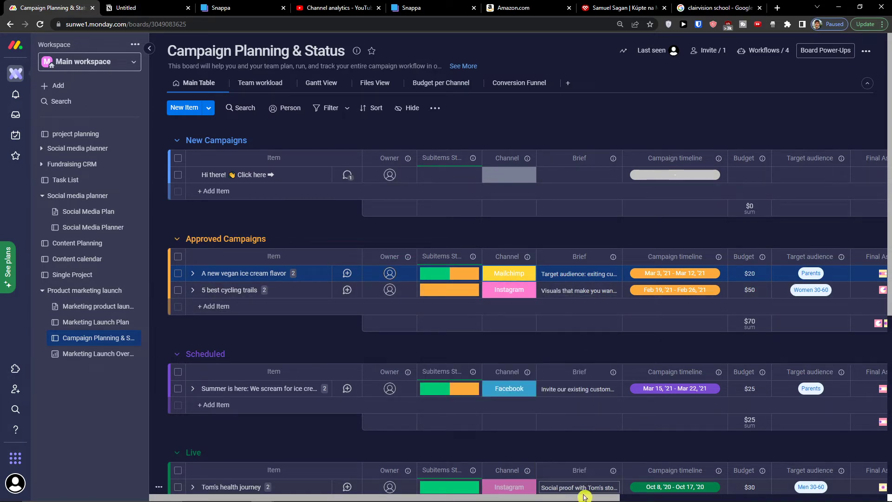
scroll(right, 3)
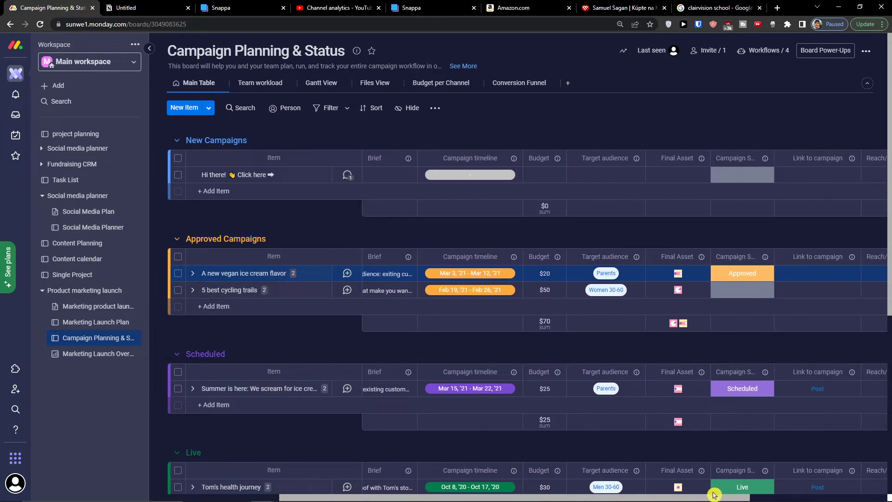
scroll(right, 3)
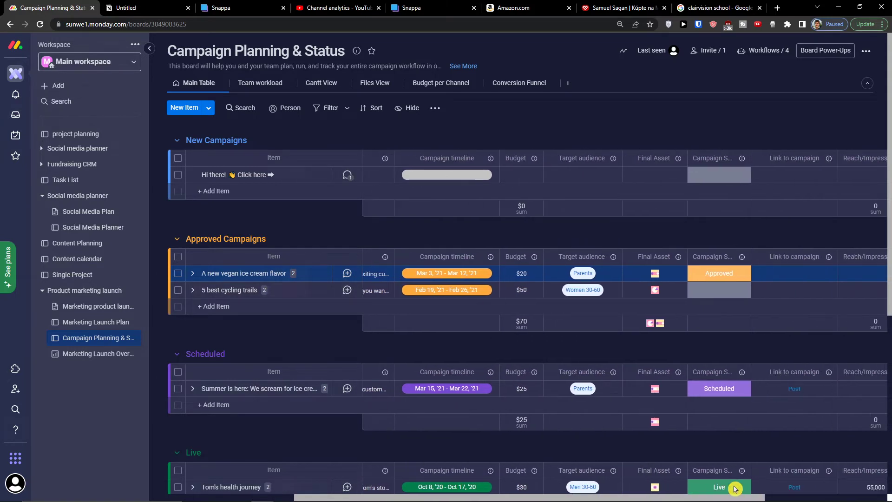
scroll(right, 3)
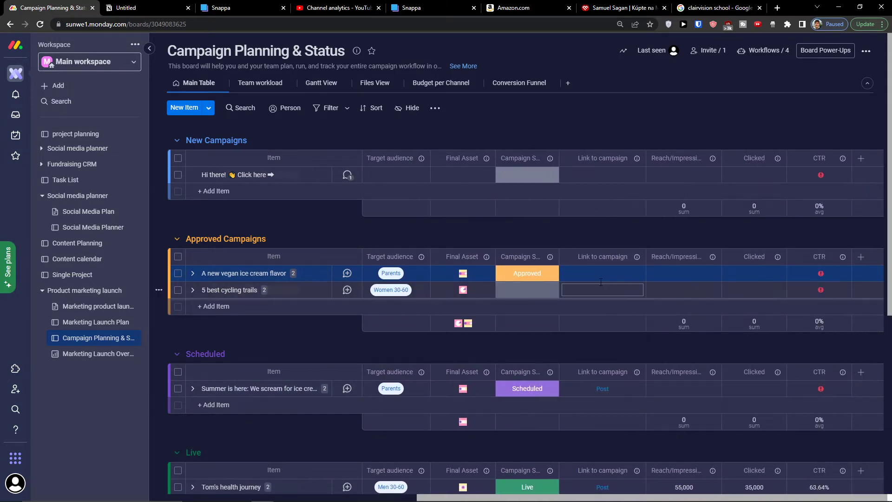
click(753, 486)
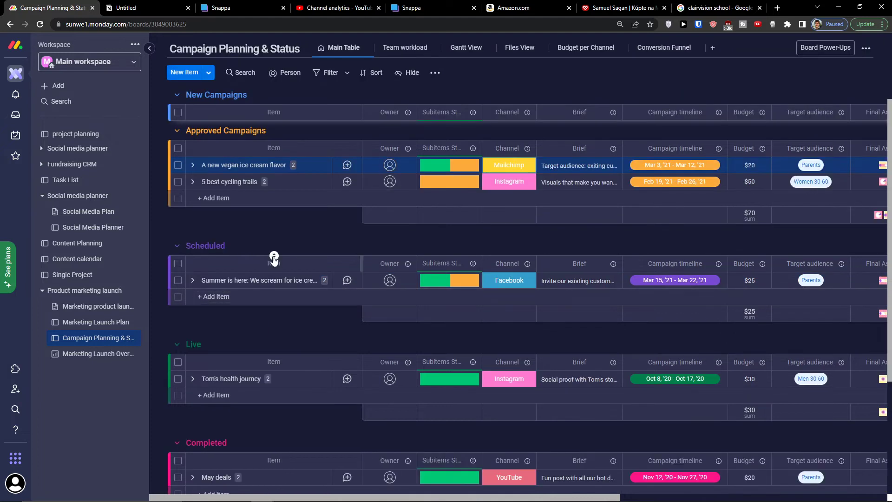
Add an item under Approved Campaigns, then scroll down to the Paused group
click(262, 280)
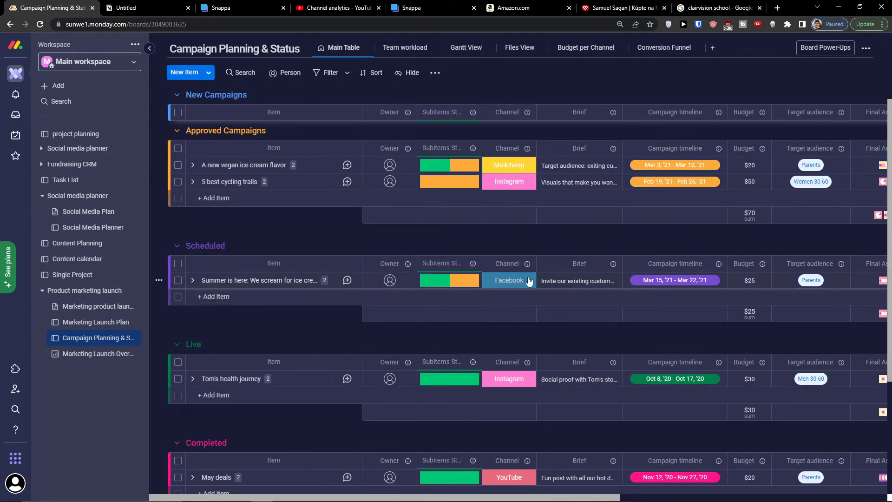
click(748, 280)
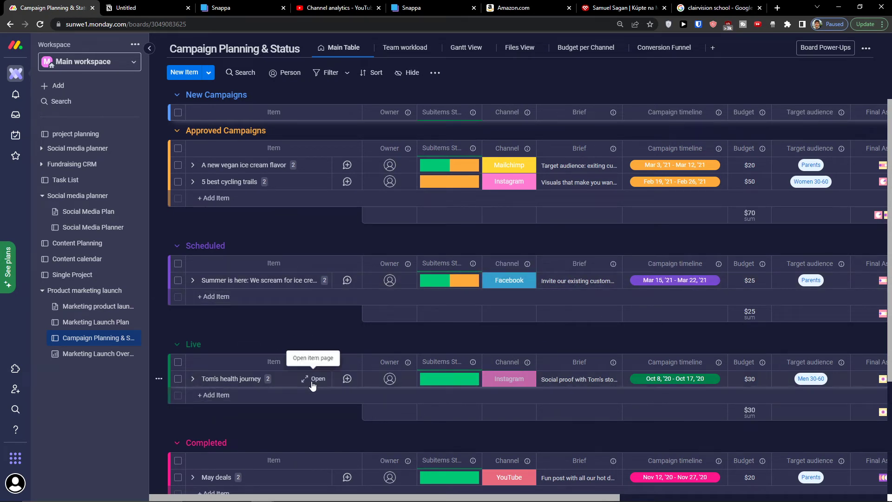
scroll(down, 3)
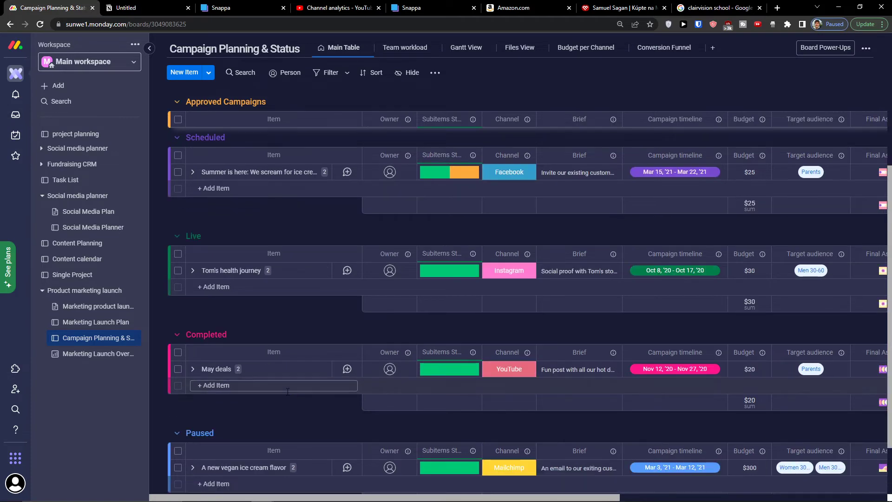
scroll(down, 3)
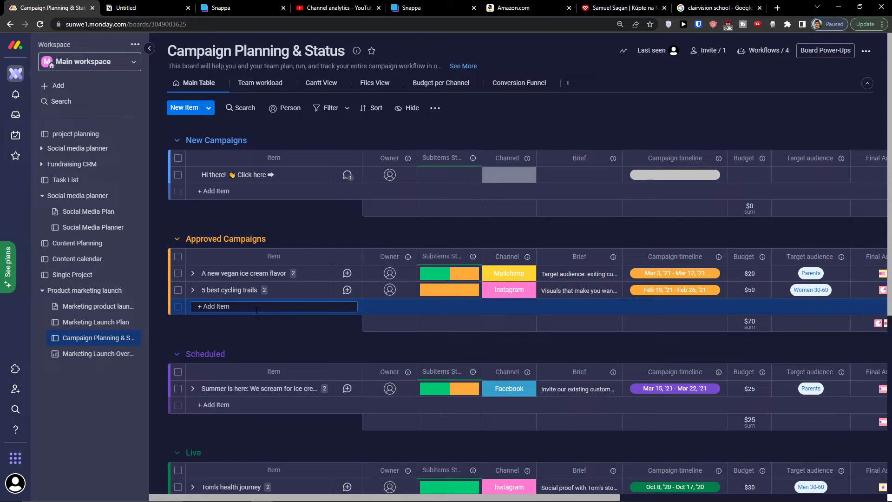
Set the channel of 'Email campaign about relationship' to Mailchimp
text(Email campaign about)
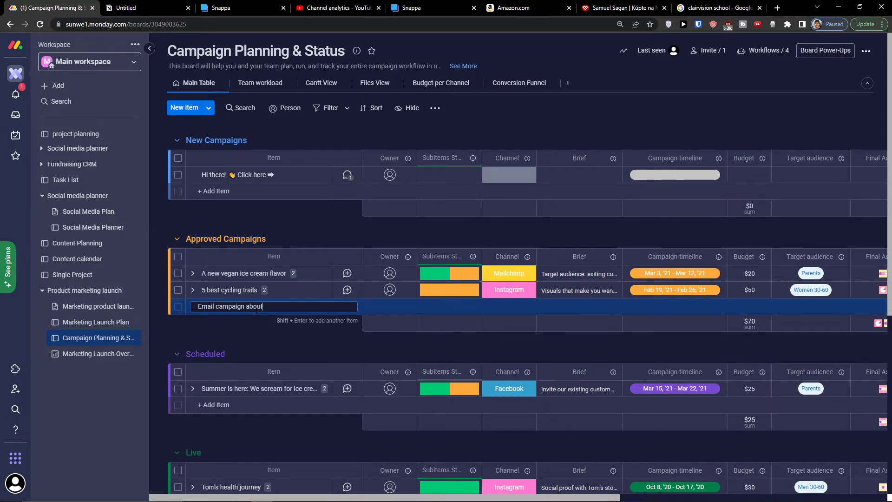
text(relationship)
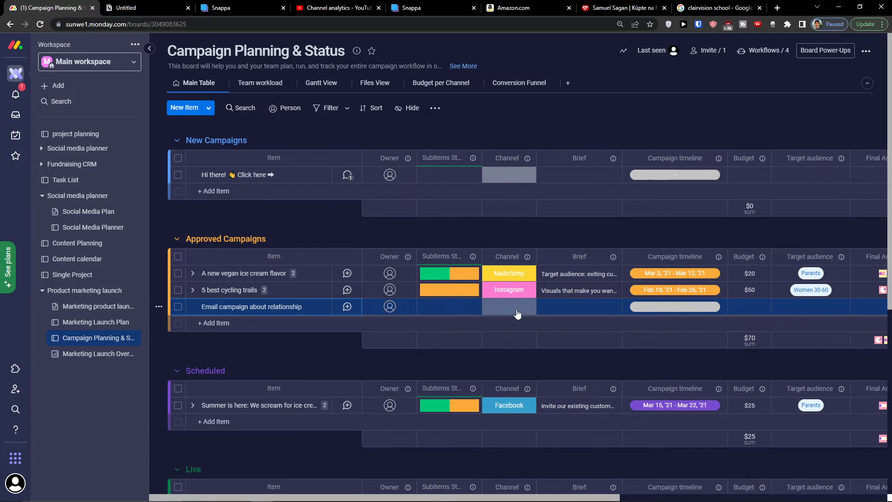
click(508, 306)
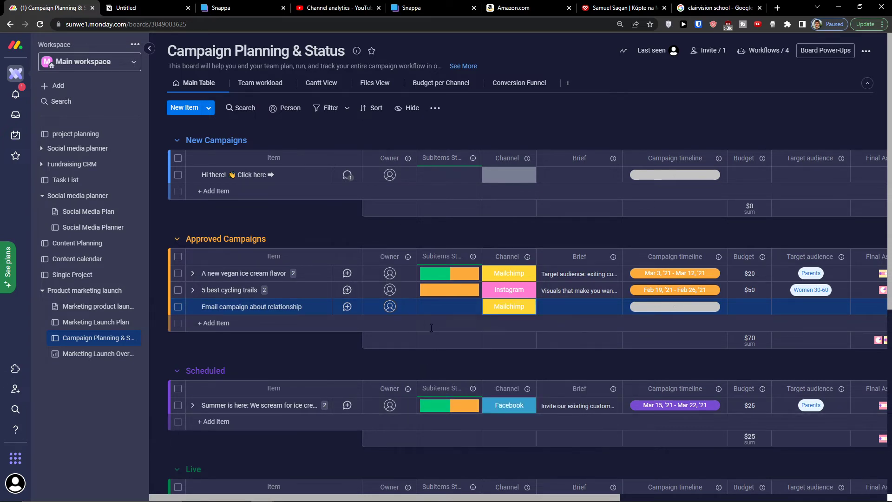
mouse_move(208, 302)
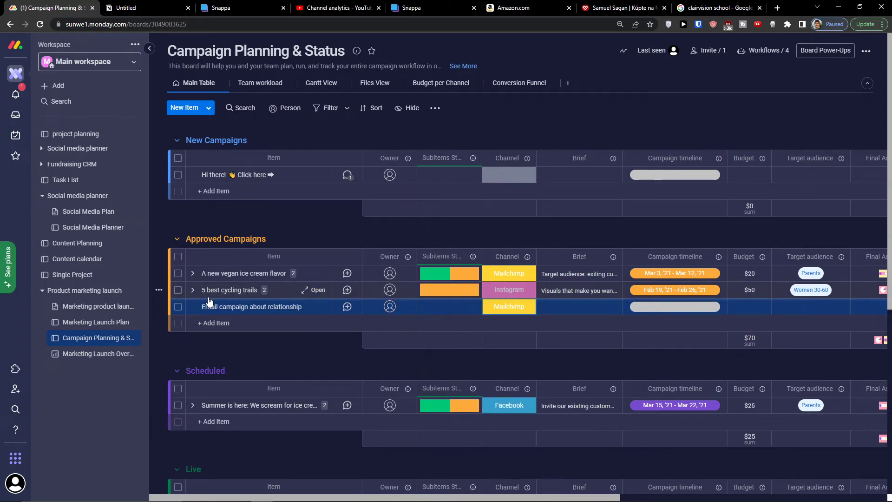
Expand and collapse the '5 best cycling trails' subitems, then start setting the email campaign's timeline
click(192, 289)
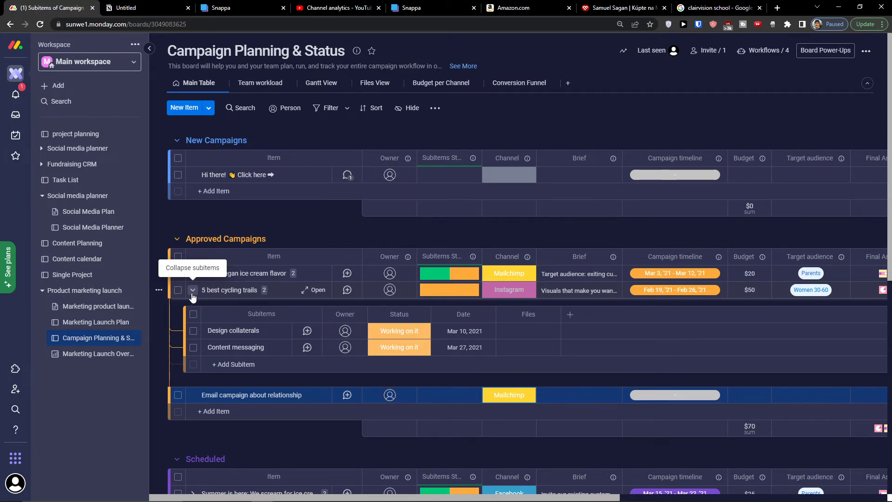
click(193, 290)
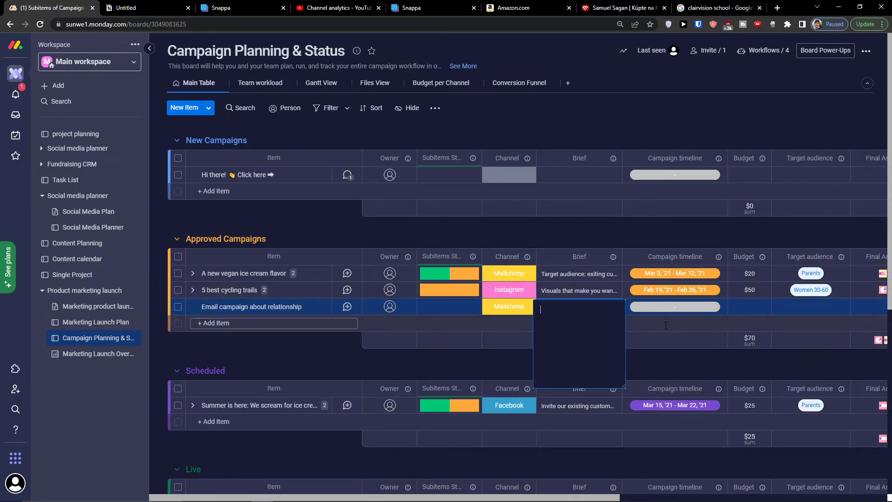
click(675, 307)
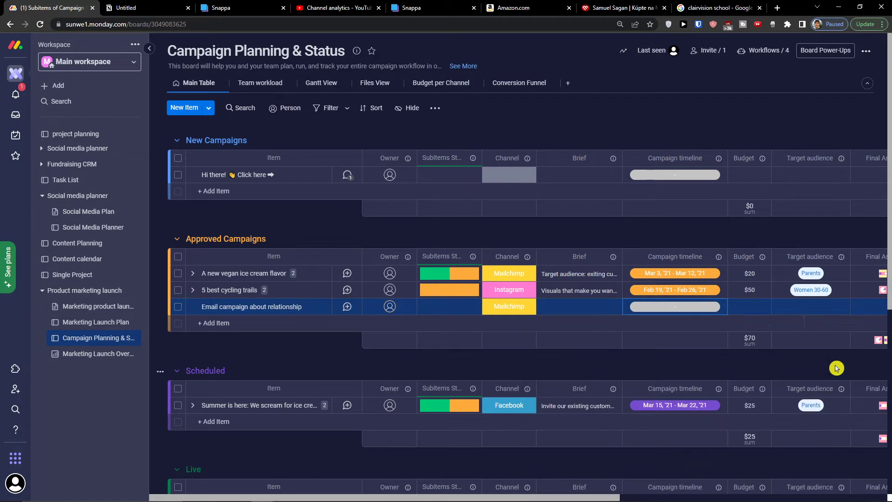
click(674, 306)
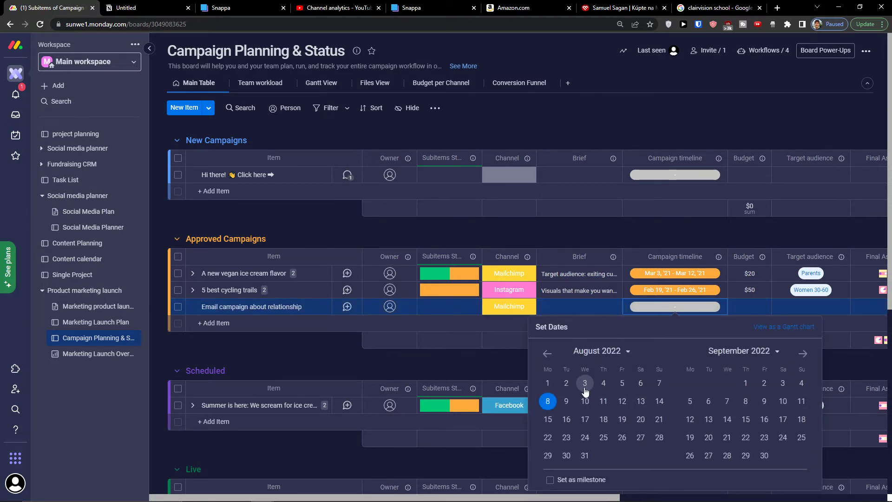
Set the email campaign timeline to Aug 8–19 and scroll across the table's columns
click(641, 401)
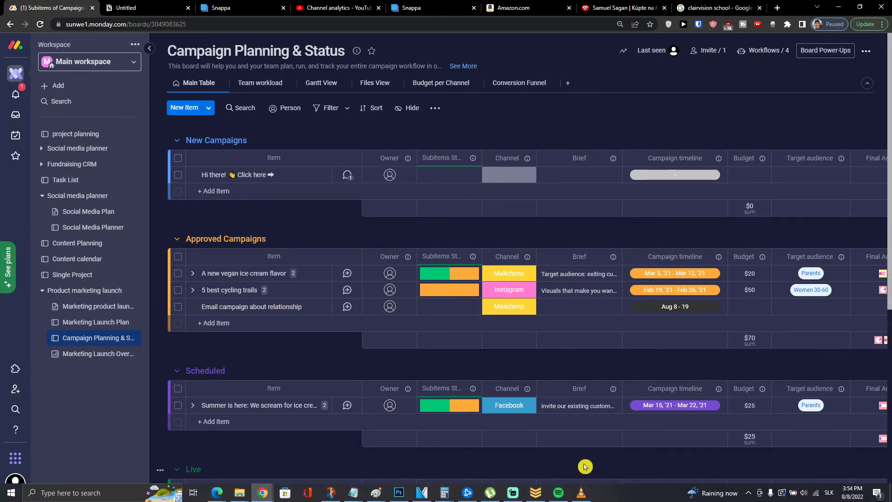
scroll(right, 3)
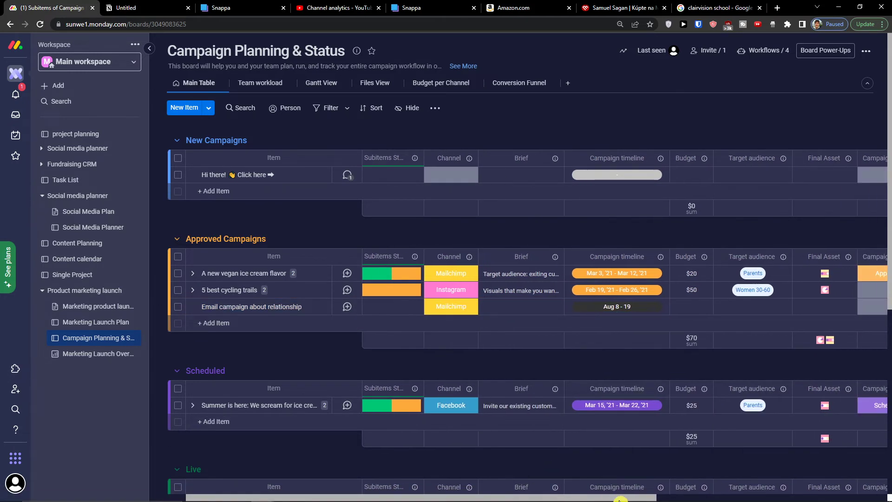
scroll(right, 3)
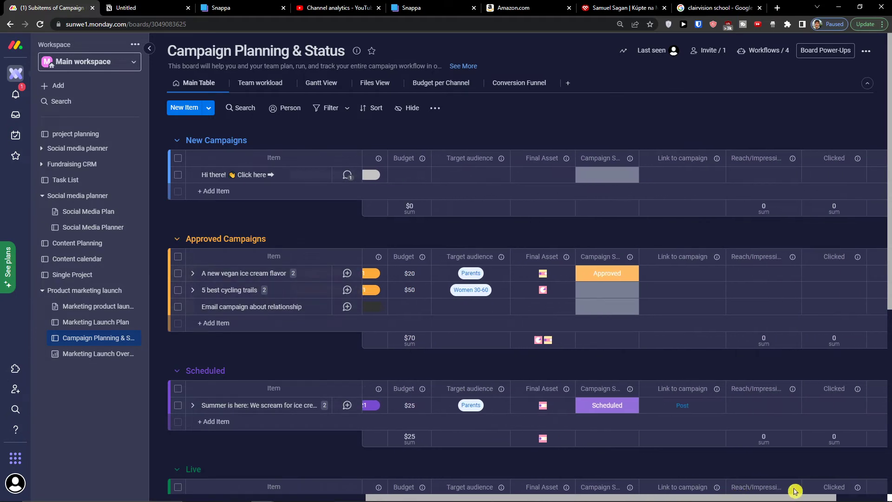
scroll(right, 3)
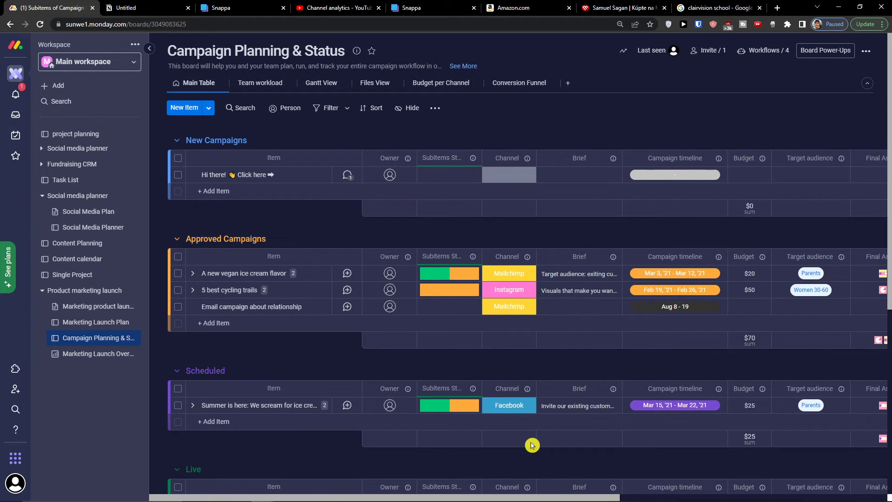
mouse_move(551, 445)
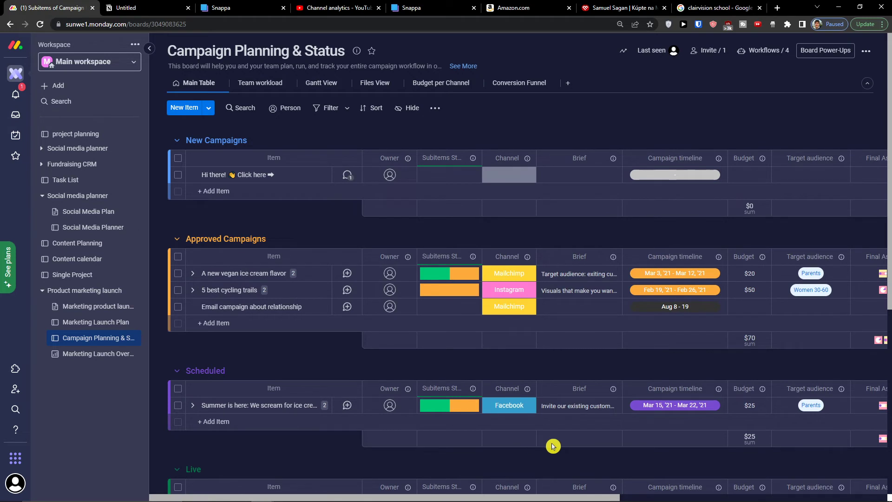
scroll(right, 3)
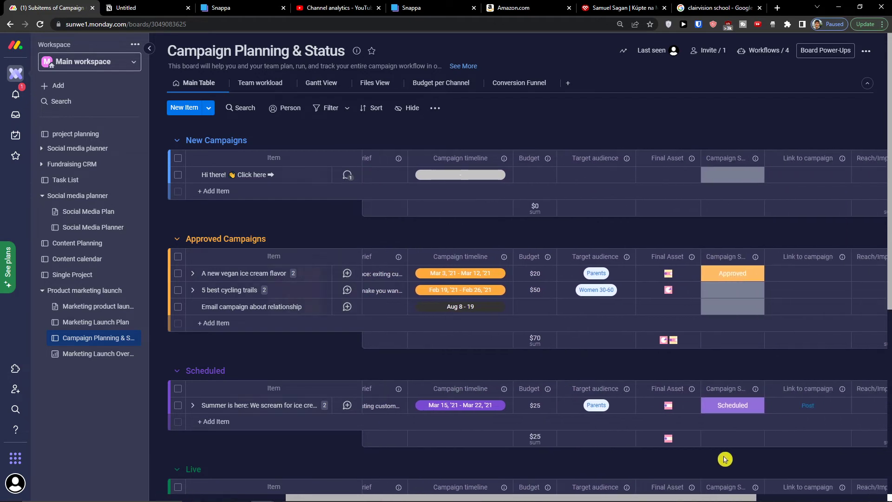
scroll(left, 3)
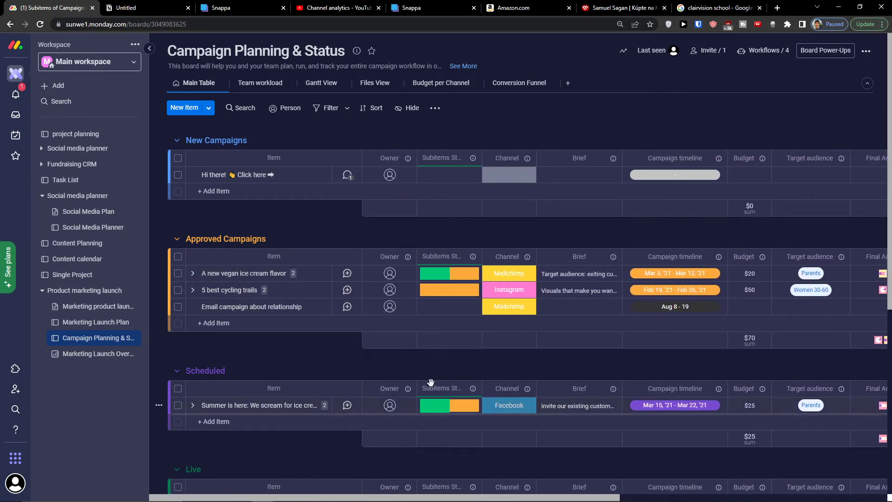
scroll(down, 3)
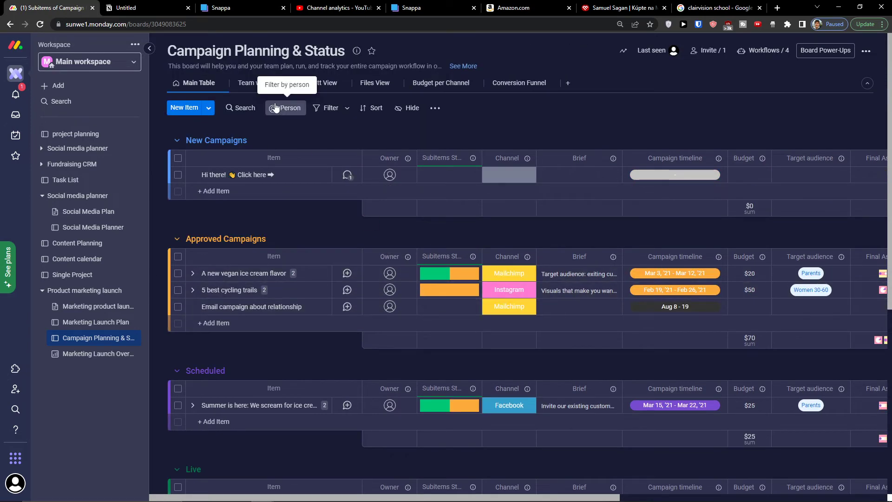
View the Team workload, Gantt, Files, Budget per Channel and Conversion Funnel views in turn
click(261, 83)
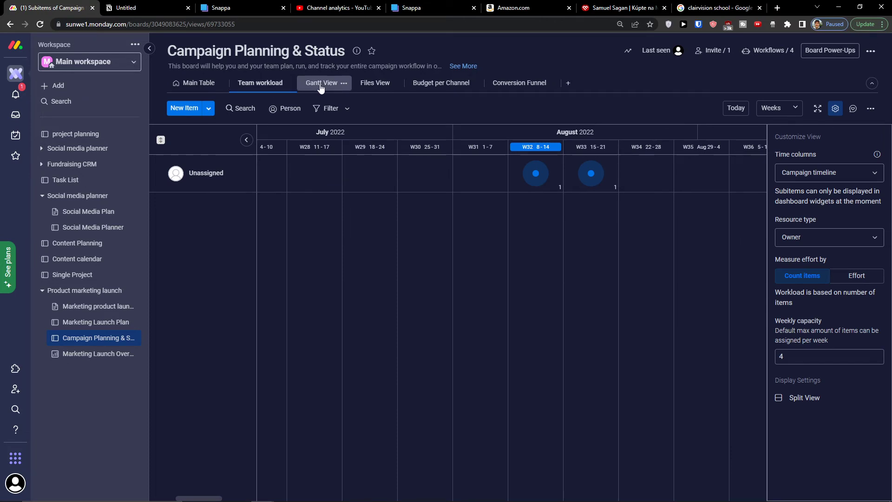
click(320, 83)
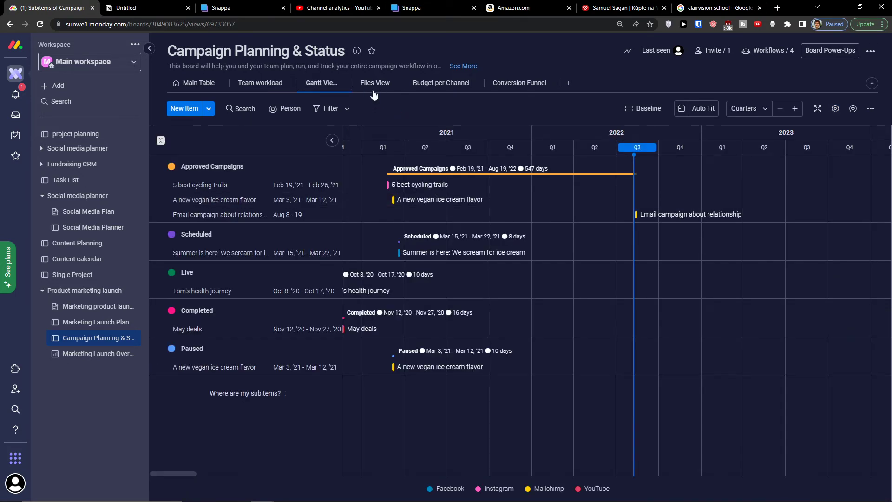
click(375, 83)
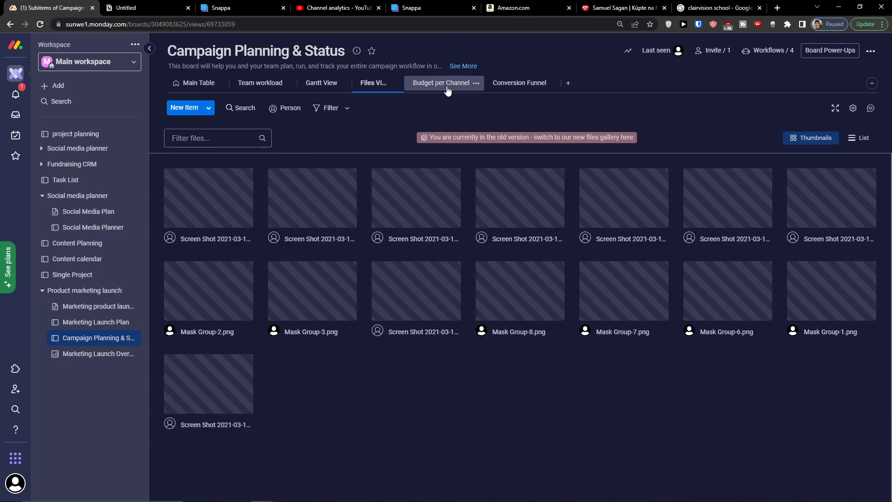
click(519, 83)
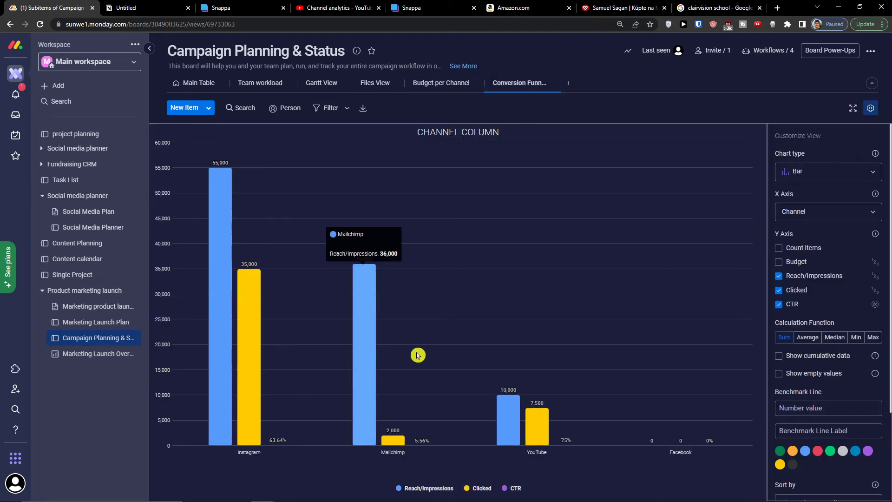
mouse_move(420, 423)
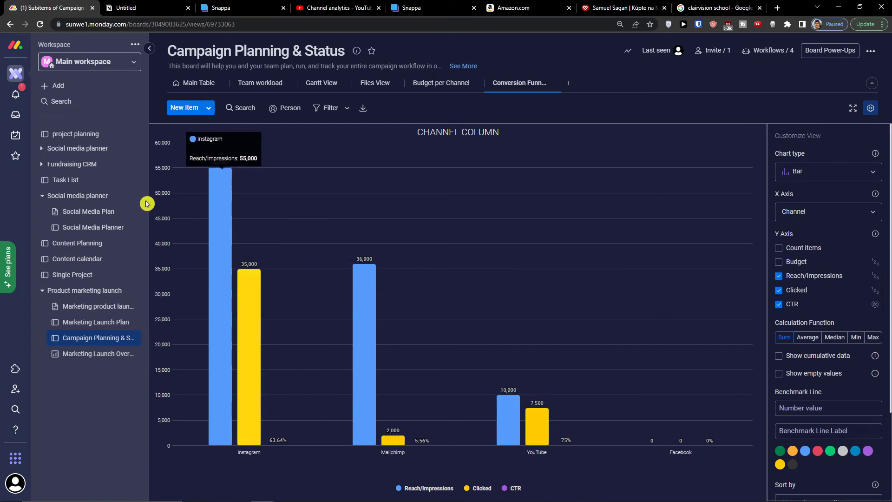
mouse_move(83, 85)
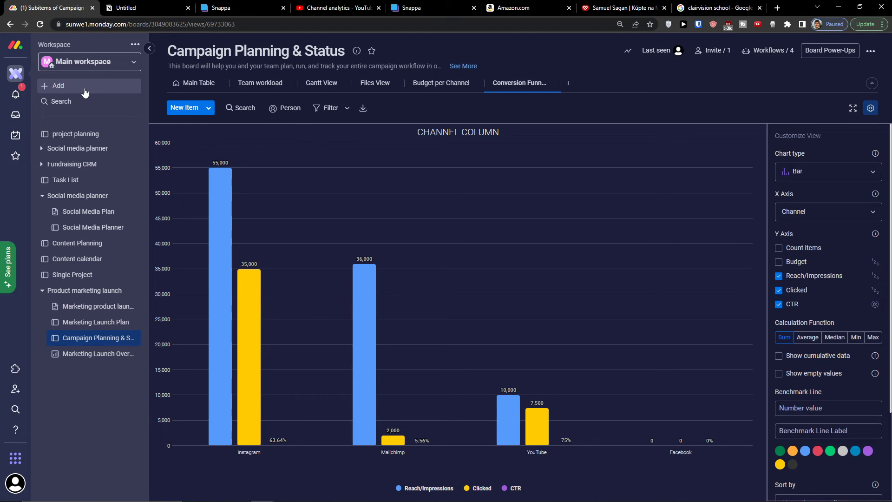
Browse the Startup templates in the template center, then close it
click(199, 83)
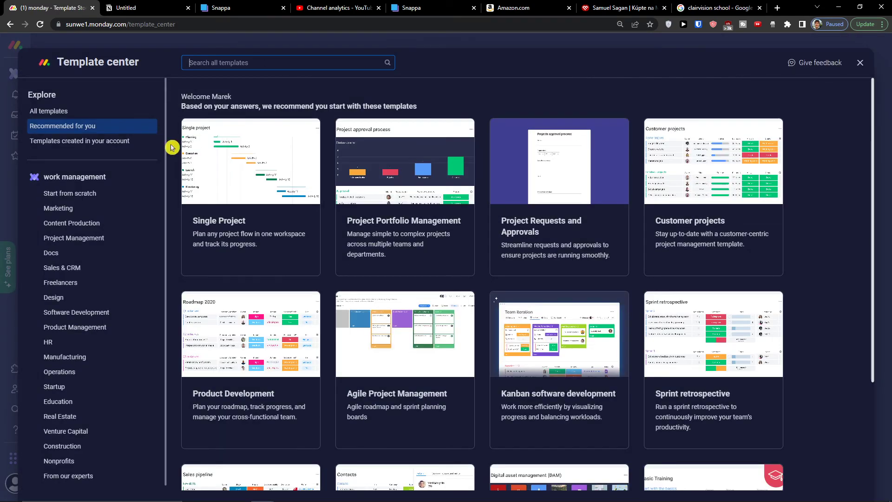
click(54, 386)
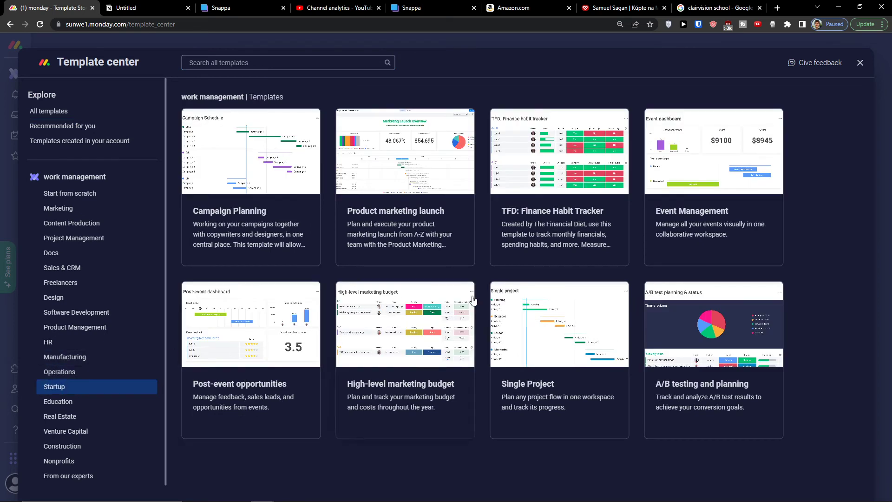
mouse_move(413, 175)
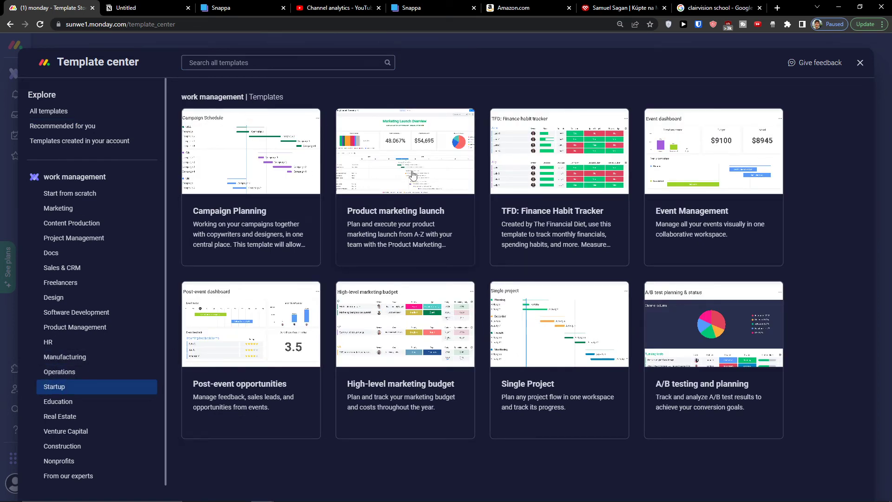
click(860, 63)
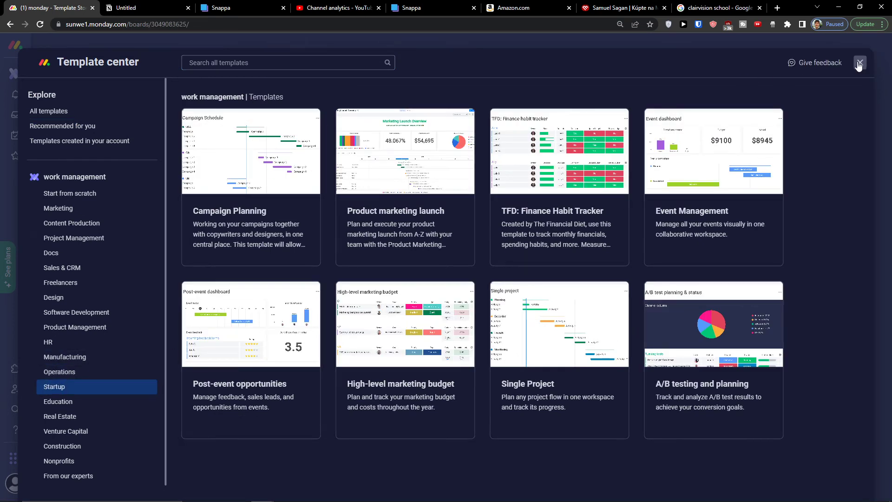
click(859, 63)
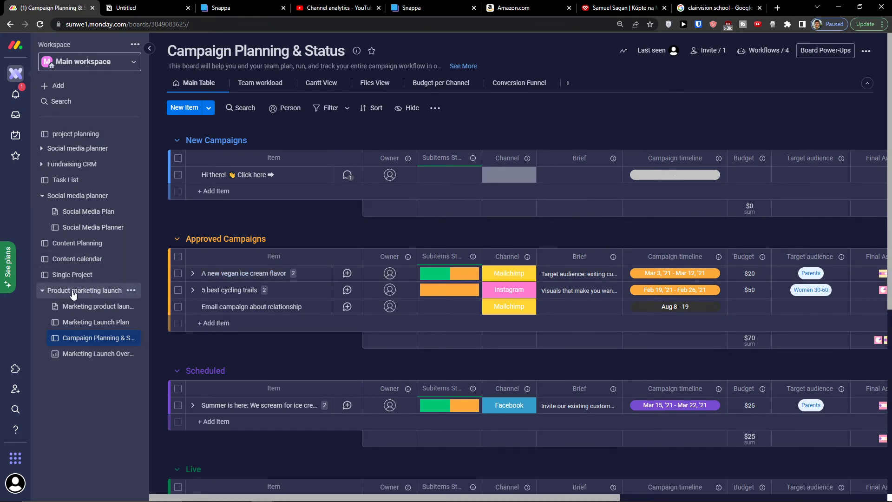
Reopen board templates, choose Startup, and add the Campaign Planning template
click(53, 86)
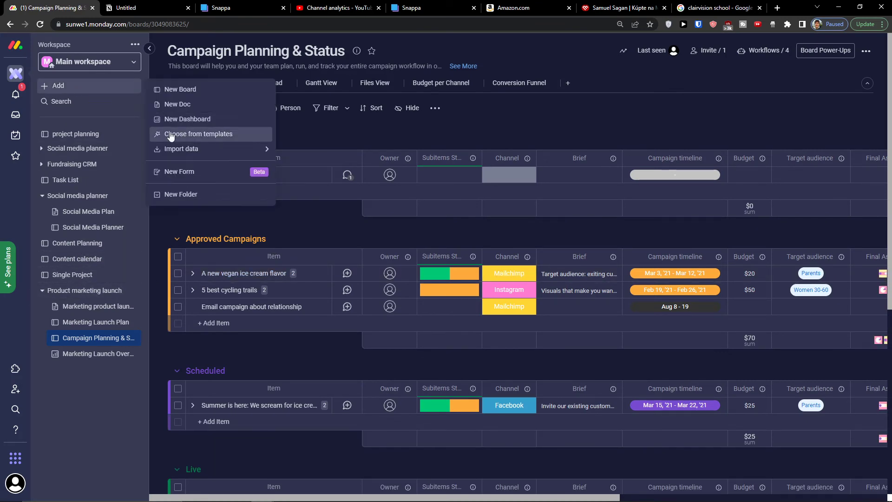
click(199, 134)
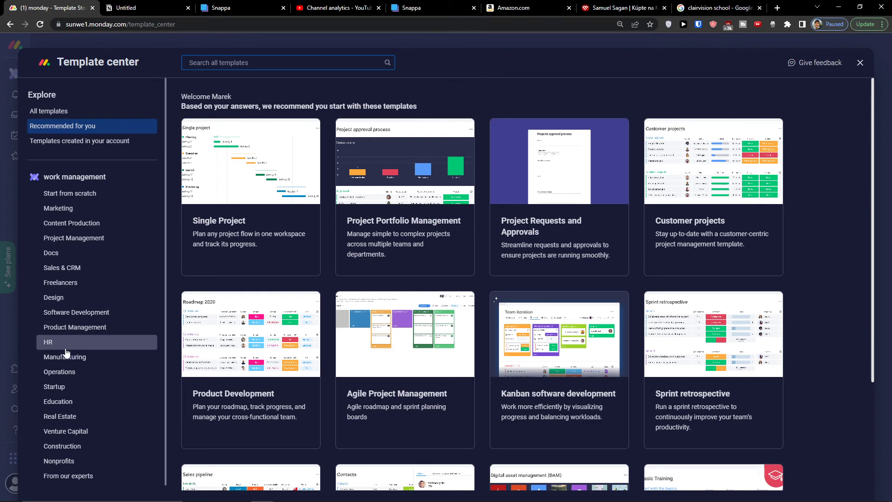
click(54, 386)
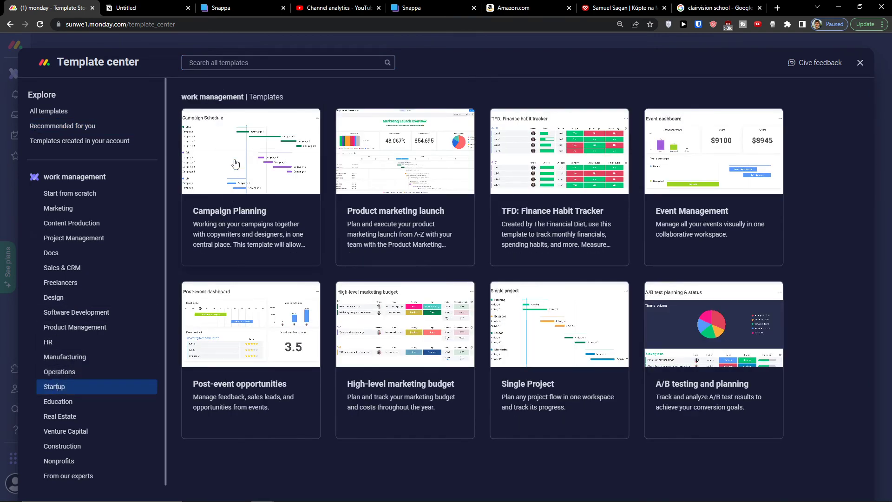
mouse_move(246, 163)
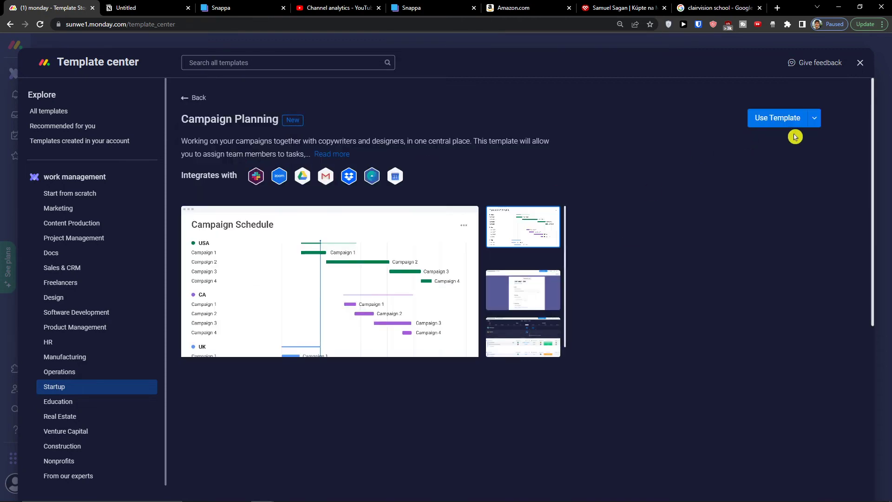
click(776, 117)
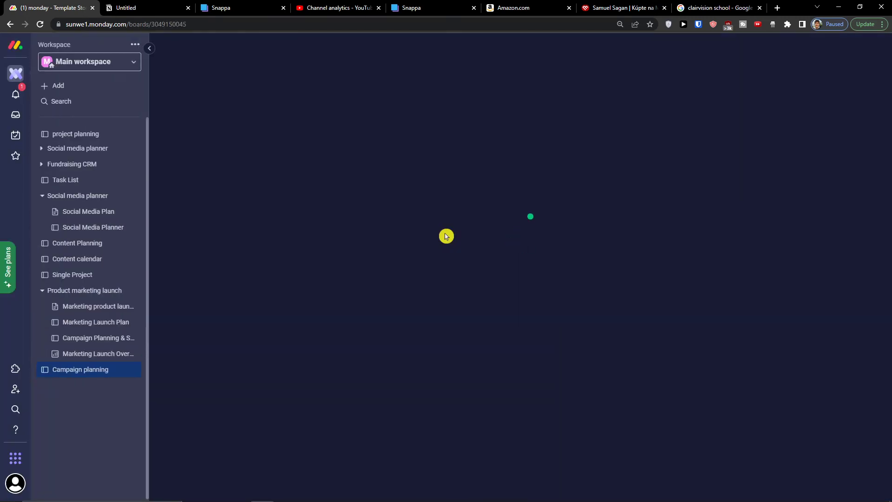
Open the Campaign planning board from the sidebar and let its Main Table load
click(80, 369)
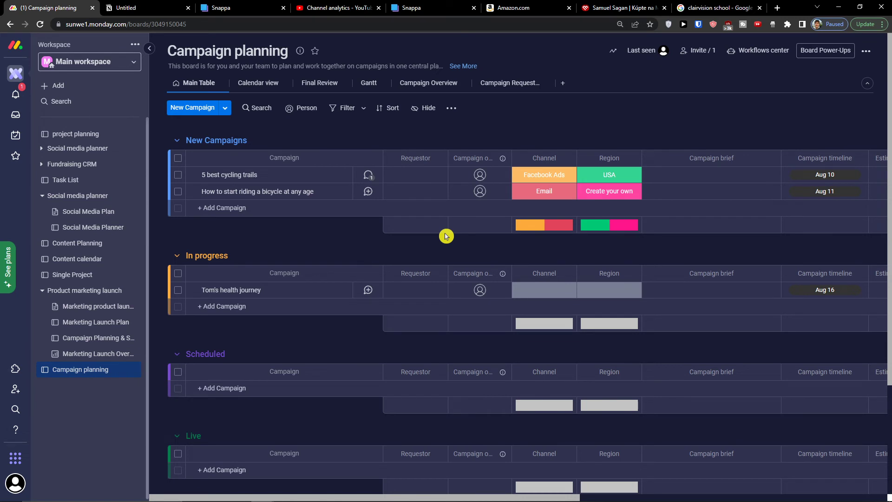
mouse_move(386, 238)
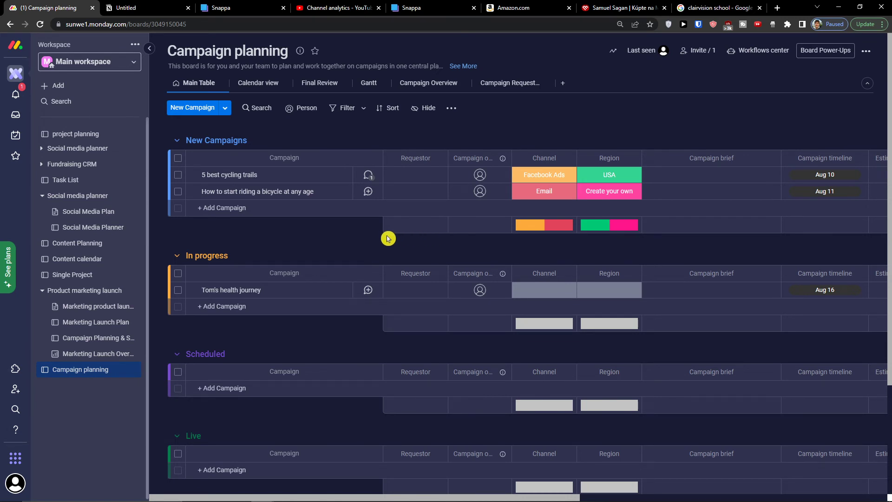
mouse_move(273, 183)
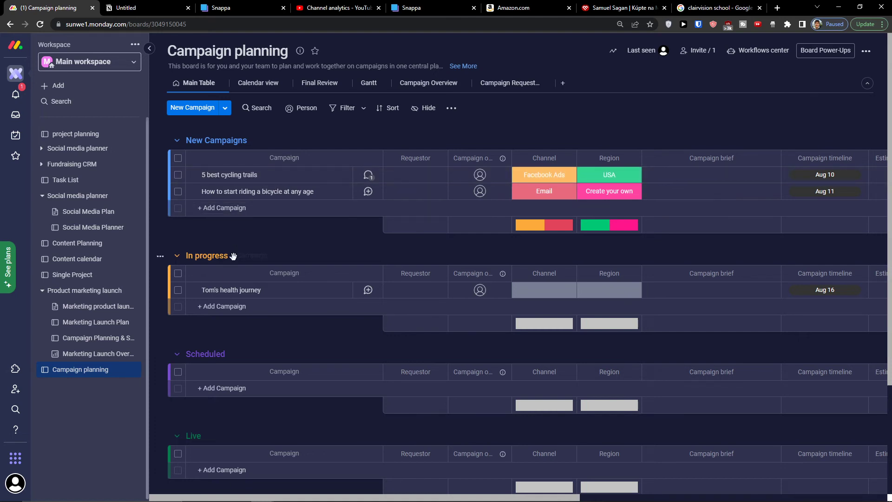
mouse_move(186, 237)
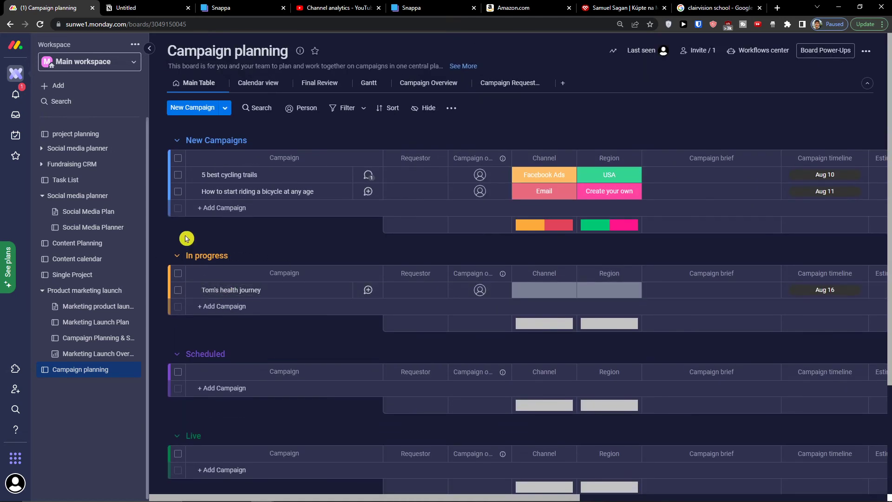
mouse_move(196, 410)
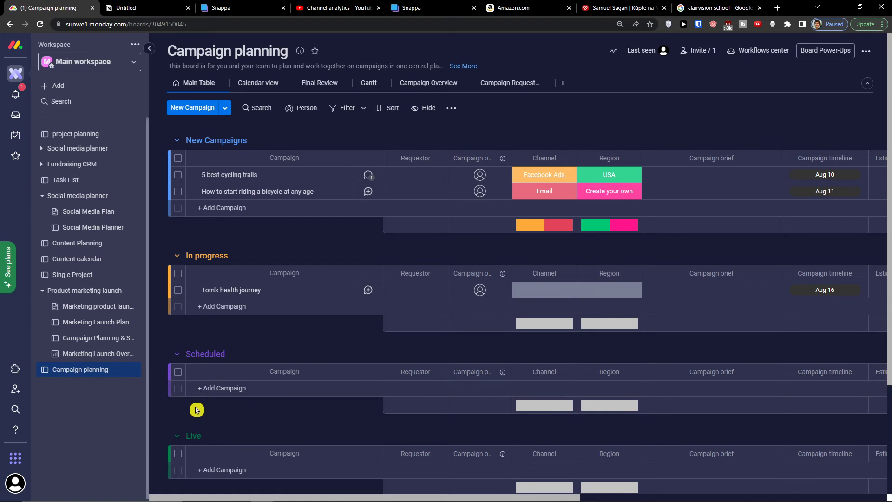
mouse_move(262, 421)
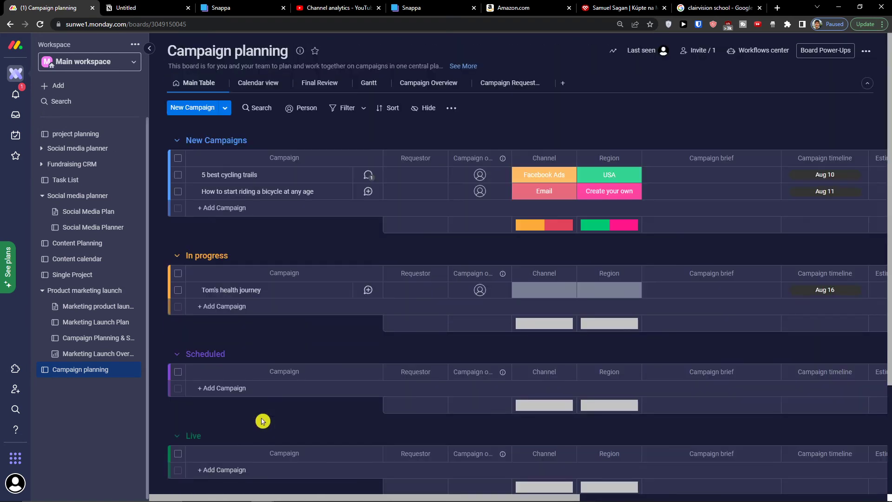
mouse_move(88, 337)
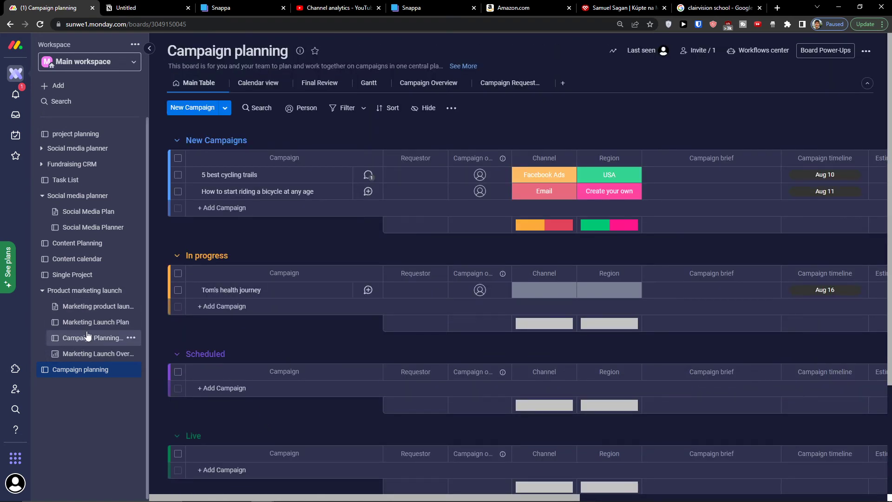
mouse_move(717, 113)
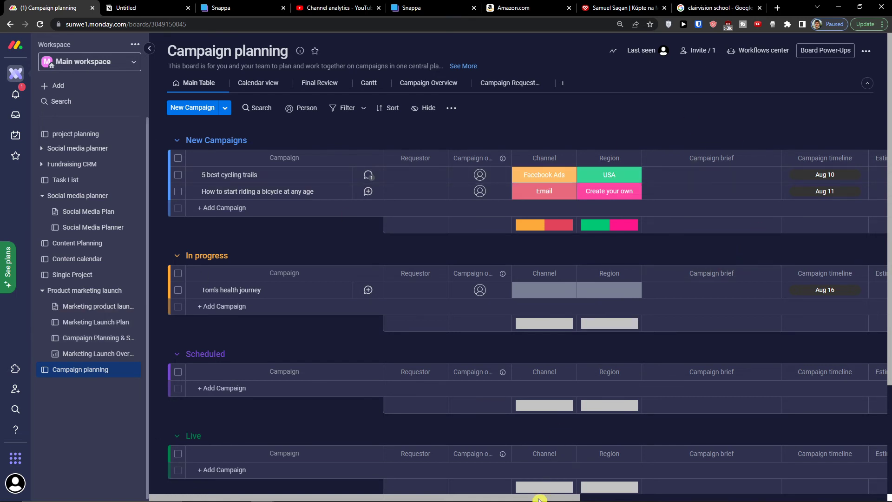
Scroll the Campaign planning table right to the Estimated Budget through Campaign Status columns
scroll(right, 3)
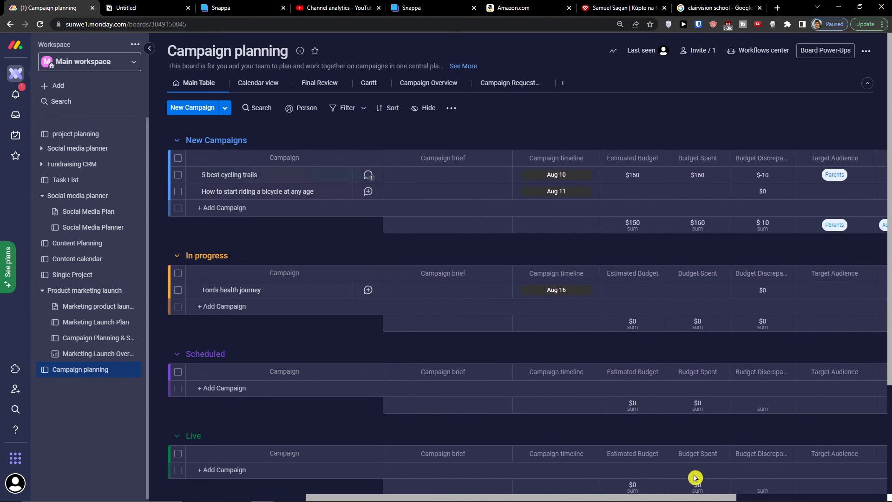
mouse_move(698, 124)
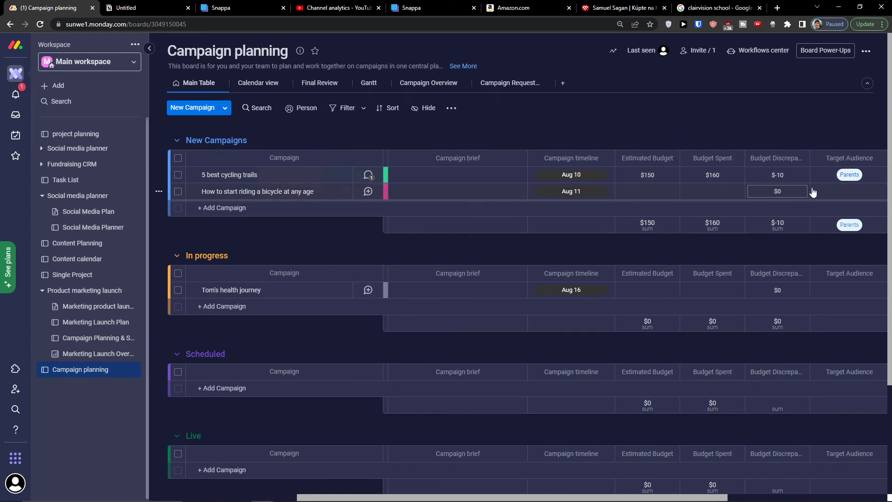
scroll(right, 3)
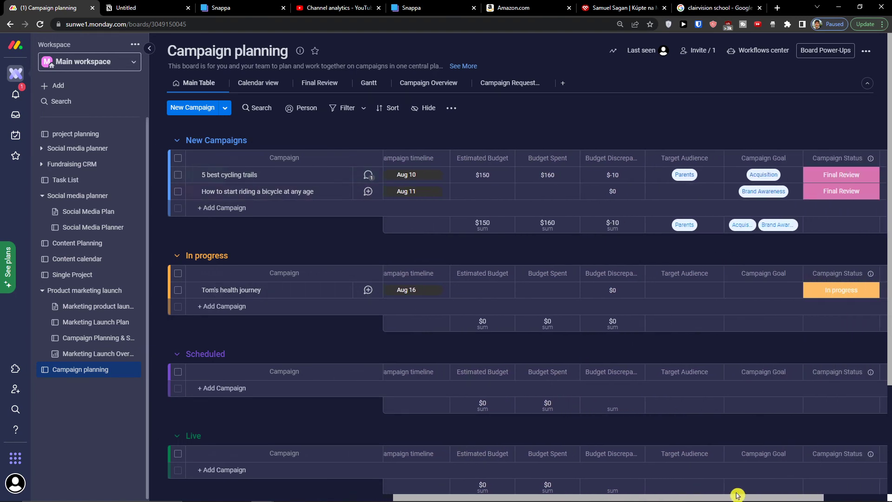
scroll(right, 3)
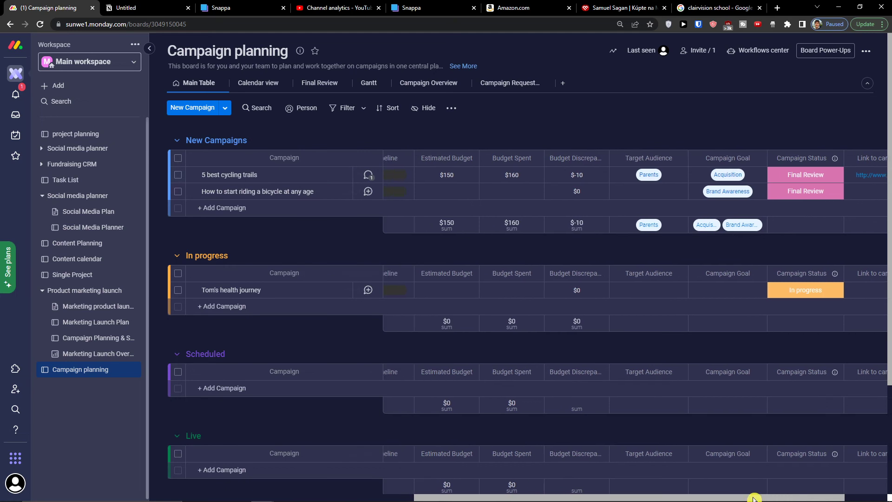
click(257, 83)
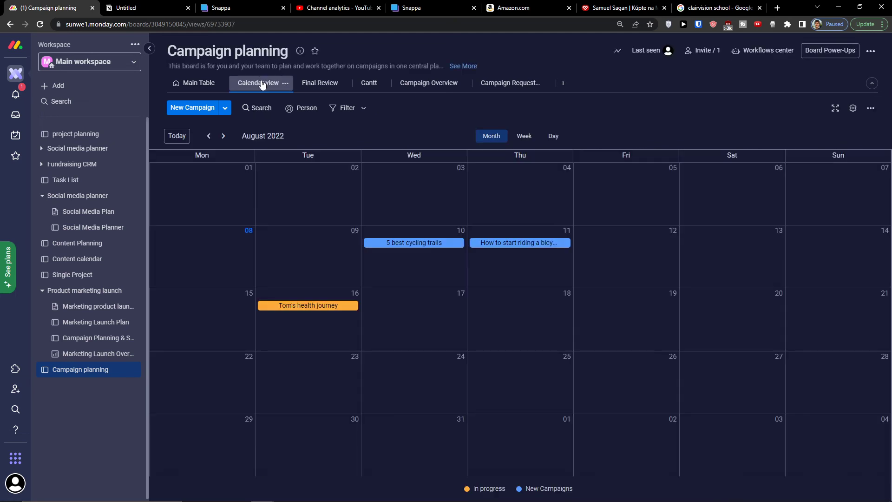
mouse_move(287, 76)
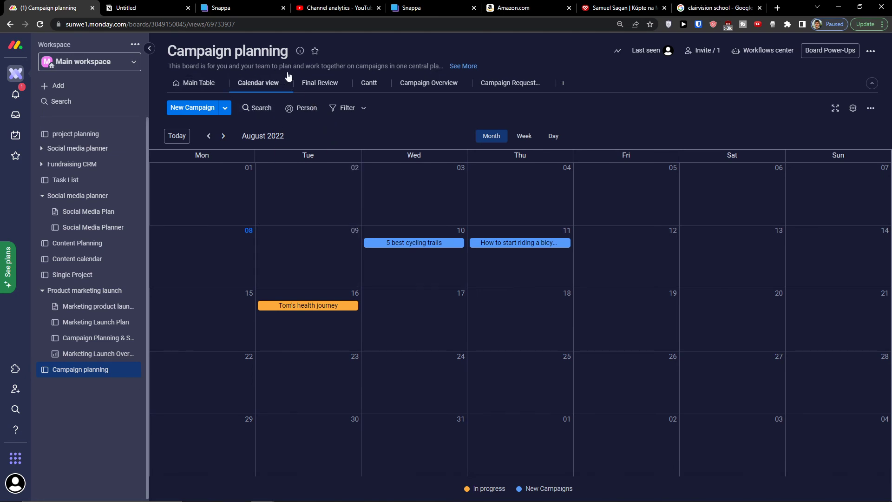
click(366, 82)
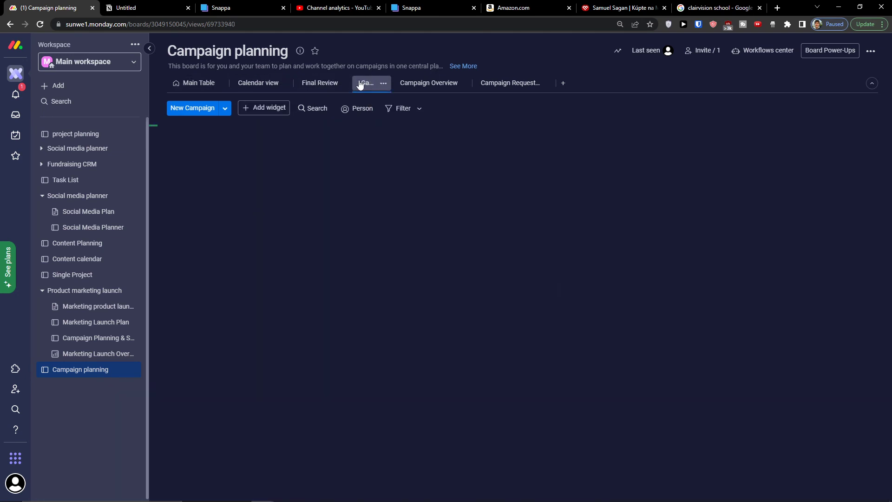
click(428, 83)
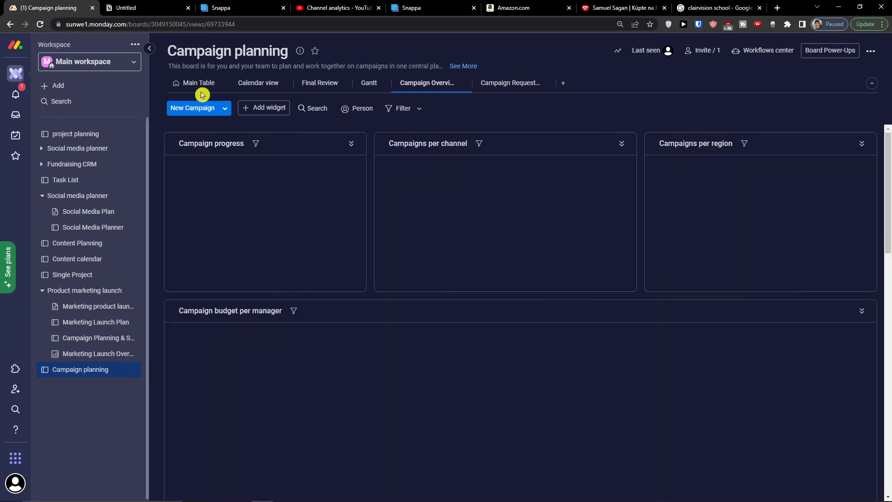
click(199, 83)
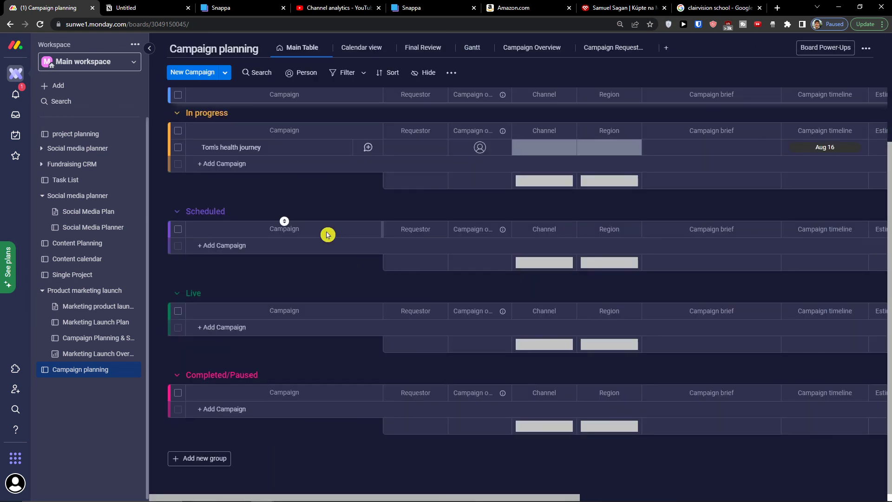
scroll(up, 3)
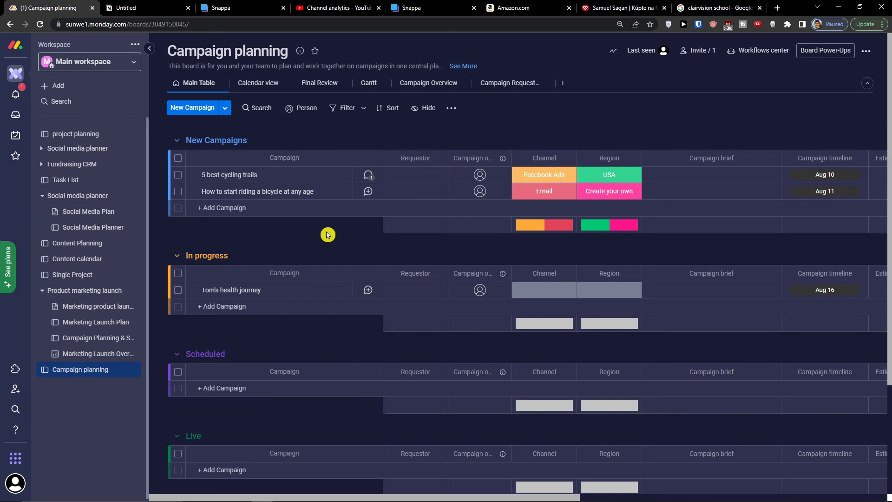
scroll(down, 3)
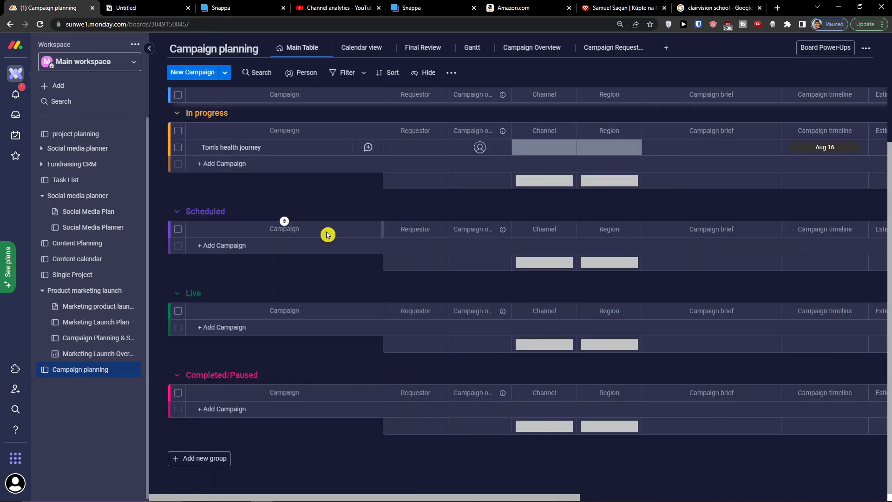
scroll(up, 3)
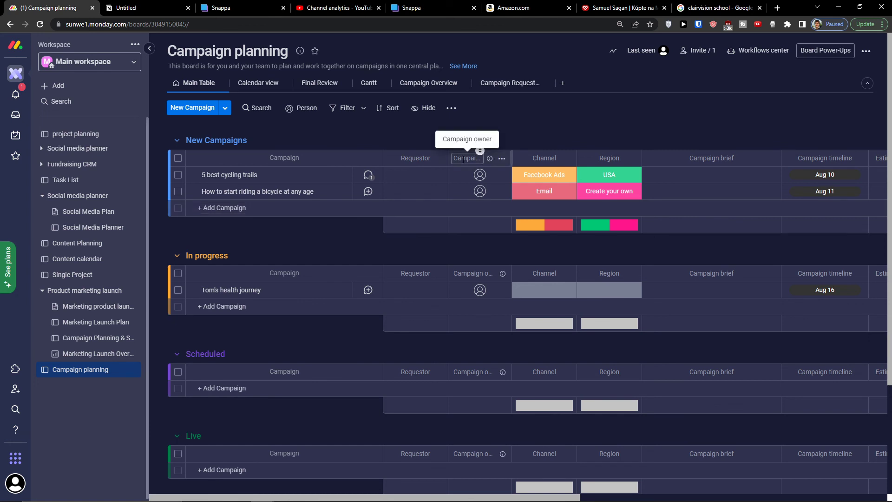
mouse_move(483, 152)
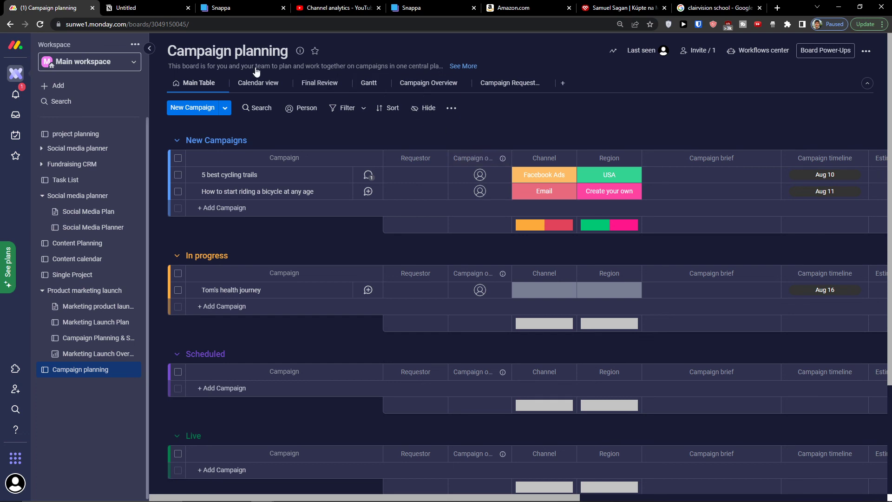
Switch through Campaign Planning & Status and Campaign planning to Single Project, scrolling its tasks
click(99, 337)
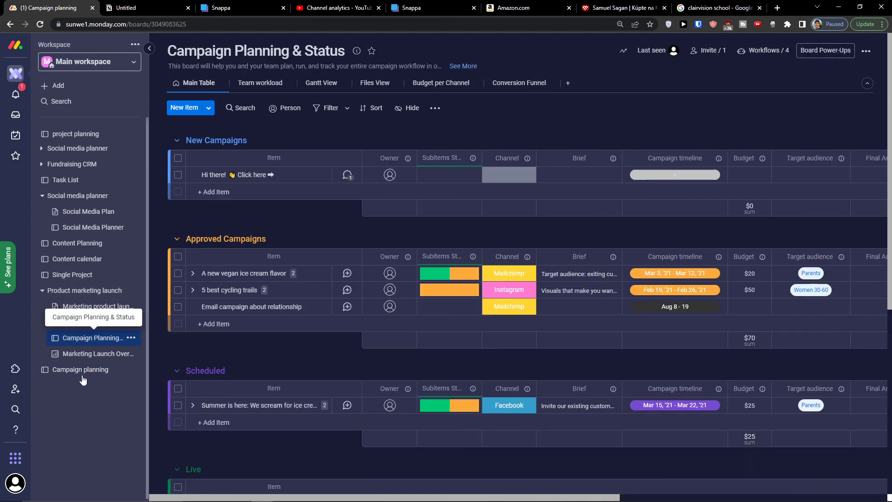
click(80, 369)
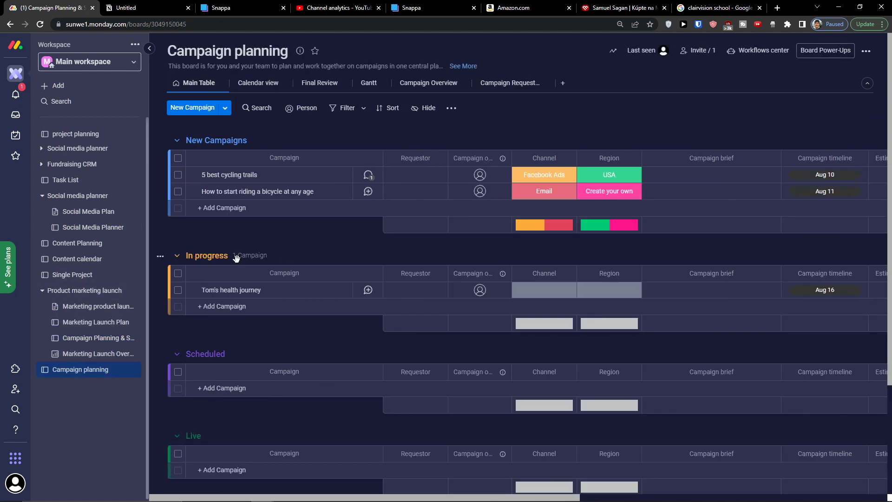
click(72, 274)
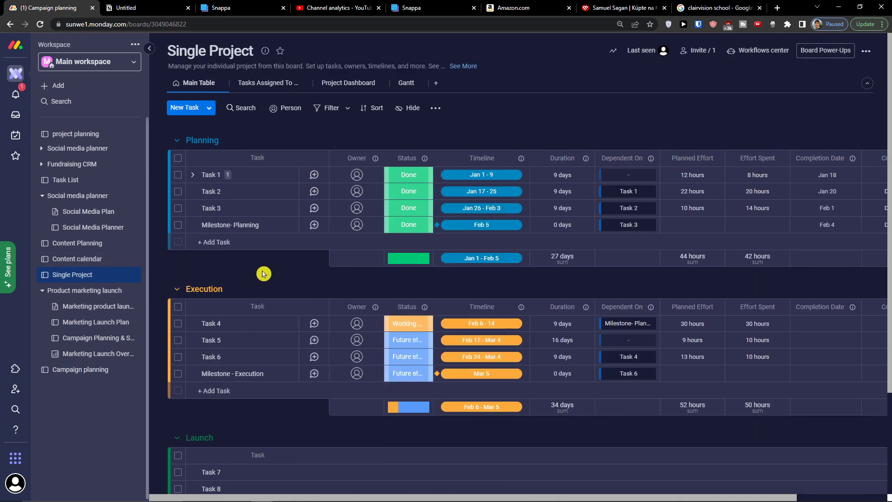
scroll(down, 3)
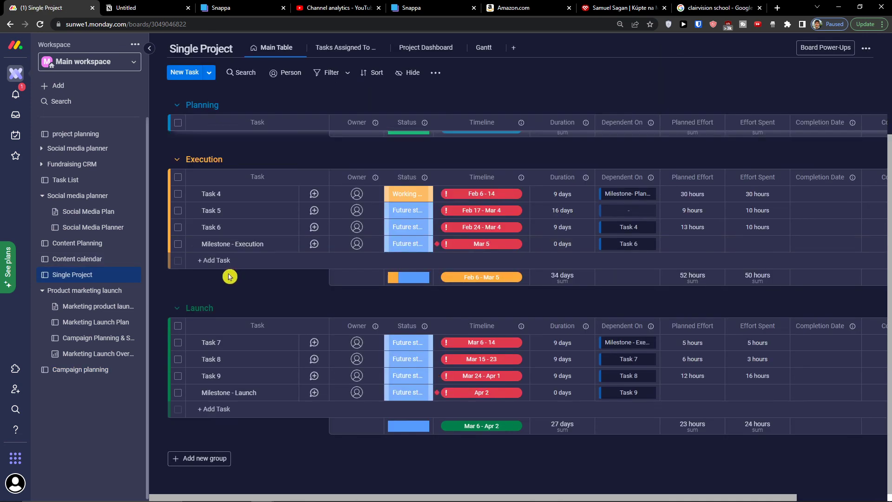
scroll(up, 3)
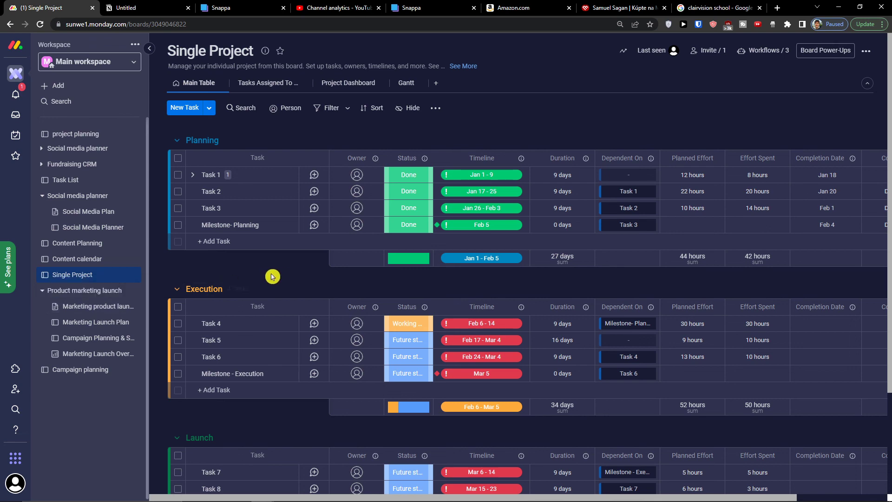
mouse_move(345, 289)
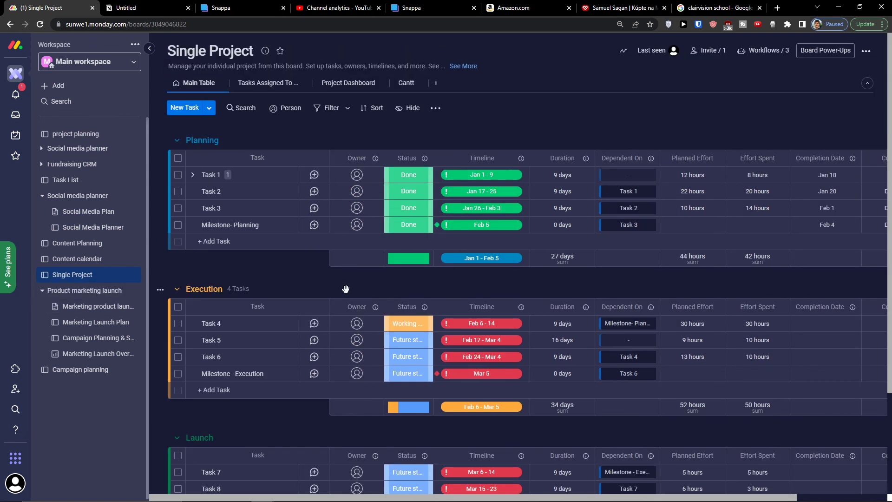
mouse_move(352, 286)
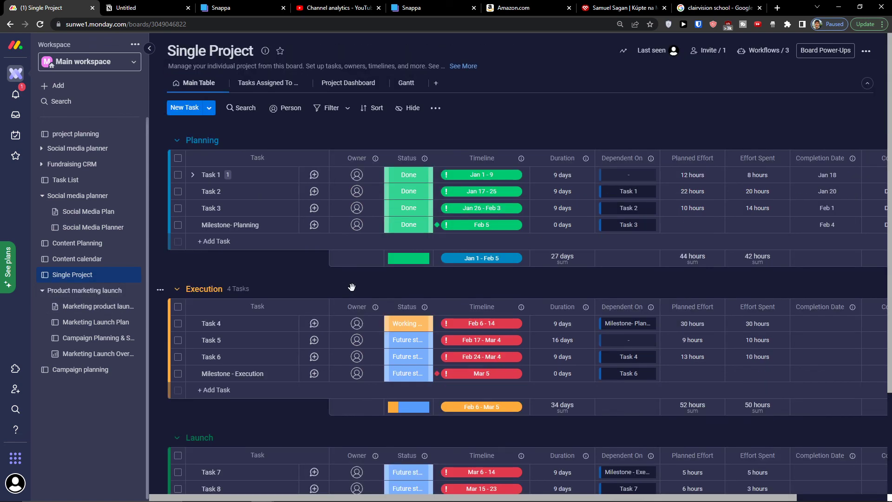